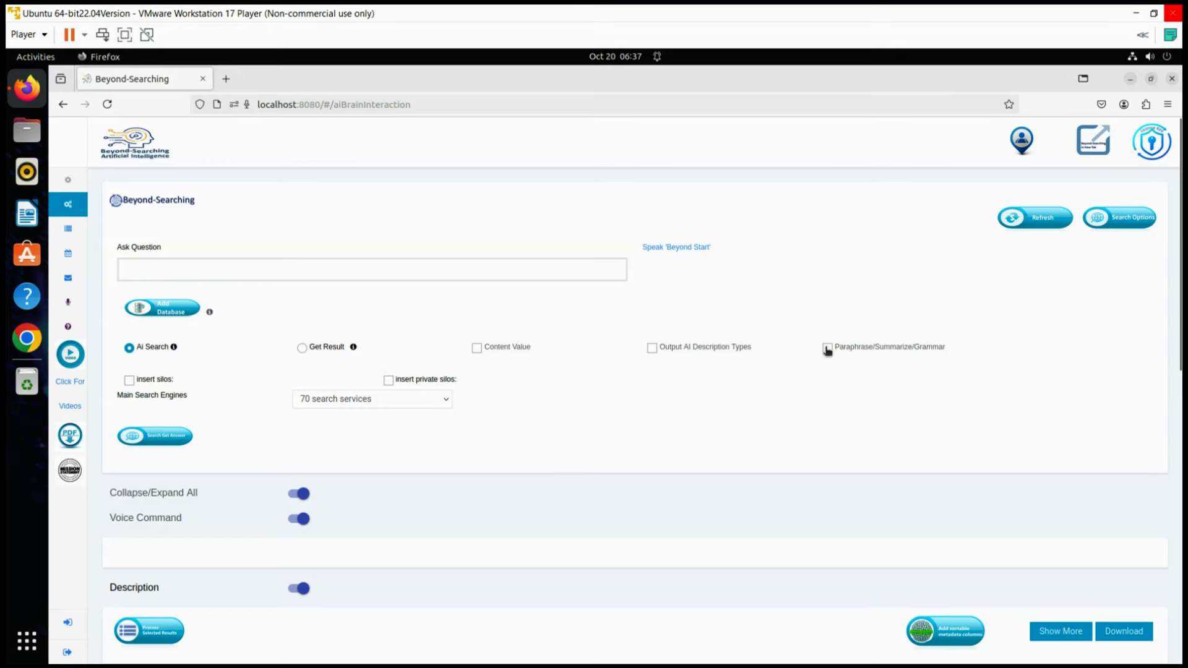
- Enable Paraphrase/Summarize/Grammar and open the Report dialog with the supply-chain vulnerability prompt
left_click(827, 346)
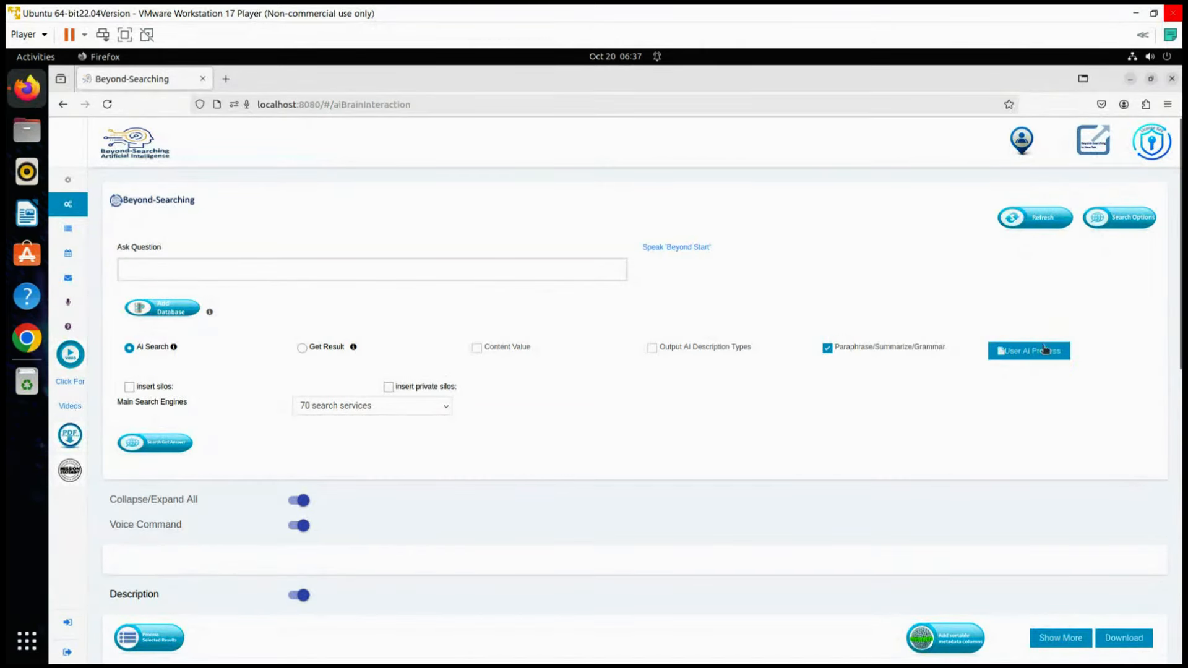
left_click(1028, 350)
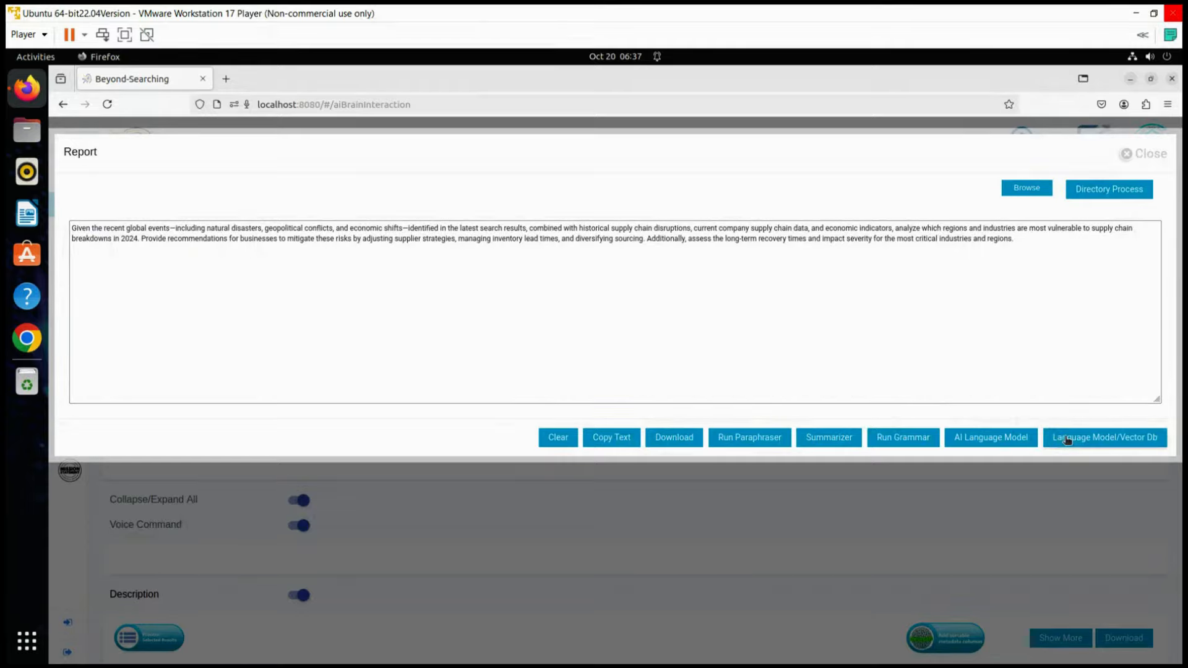
- Bring up the Language Model/Vector DB panel with the supply-chain question loaded
left_click(1103, 437)
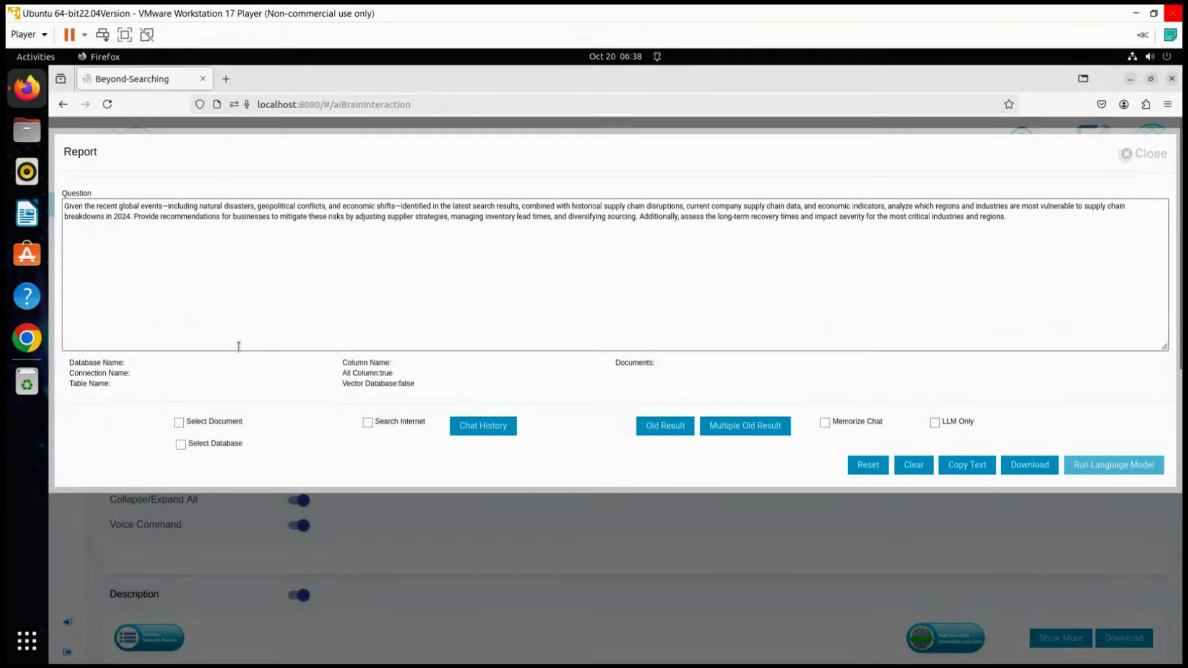
mouse_move(227, 336)
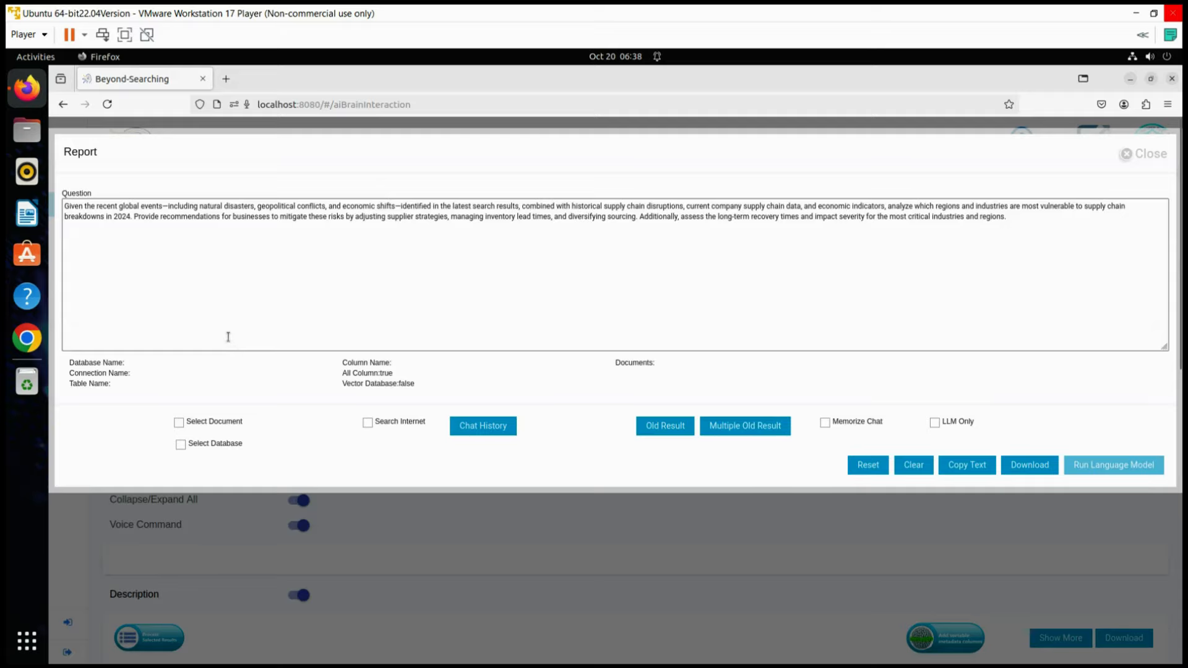
mouse_move(144, 222)
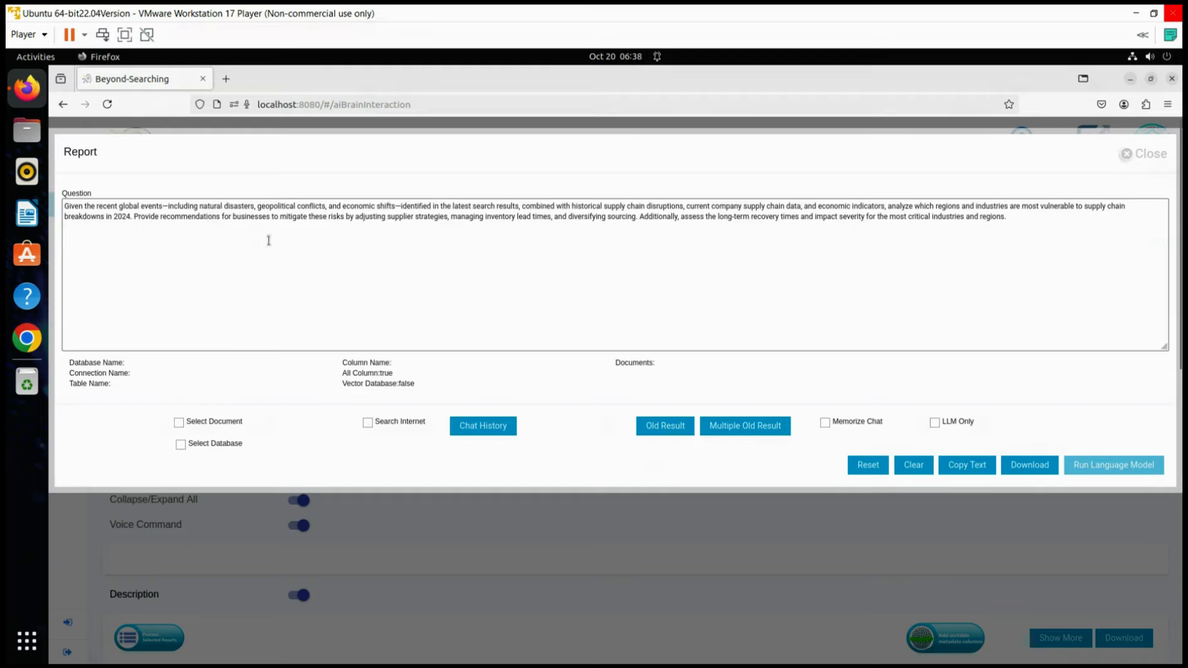
mouse_move(495, 243)
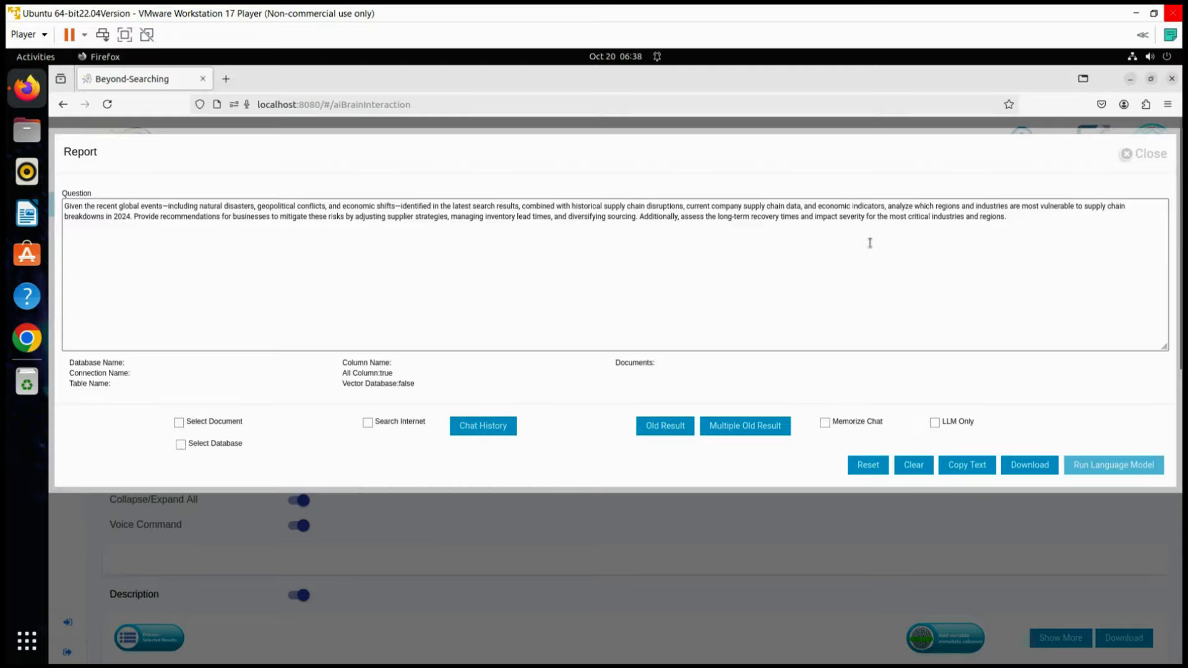
mouse_move(985, 236)
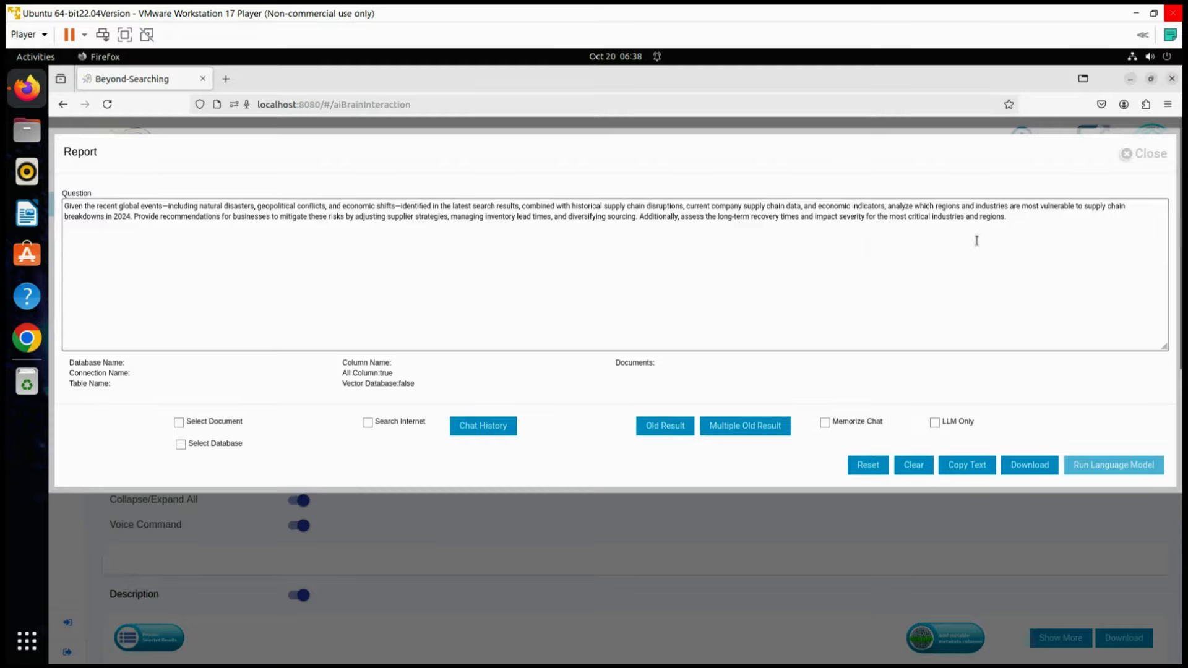
mouse_move(350, 435)
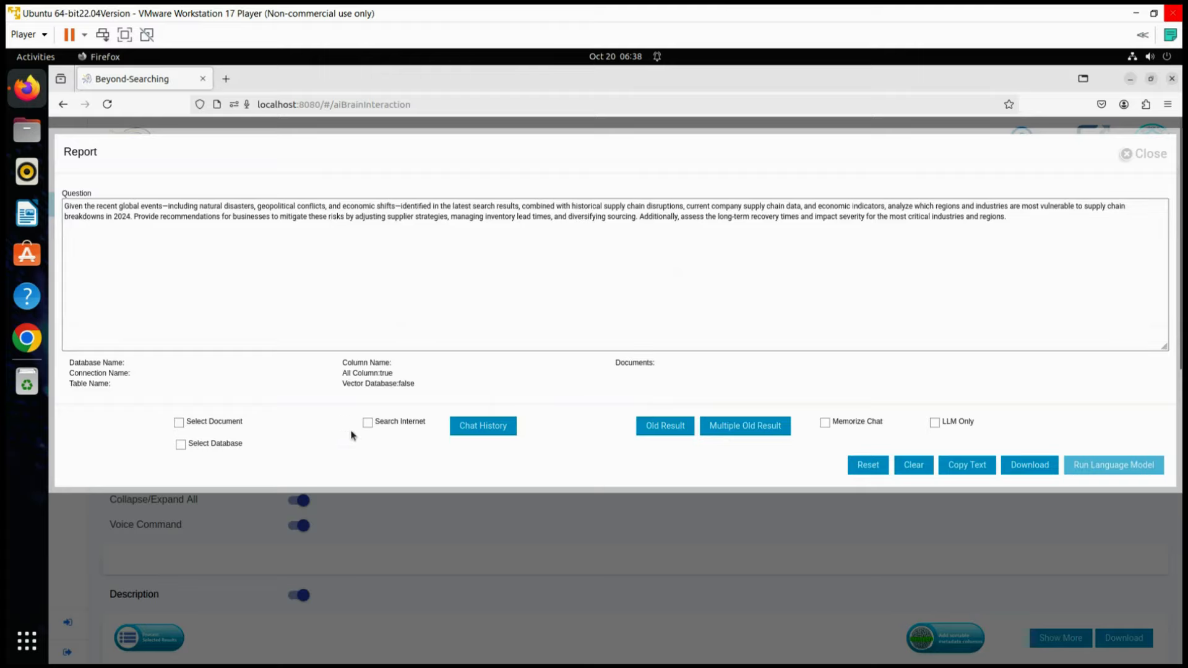
mouse_move(351, 435)
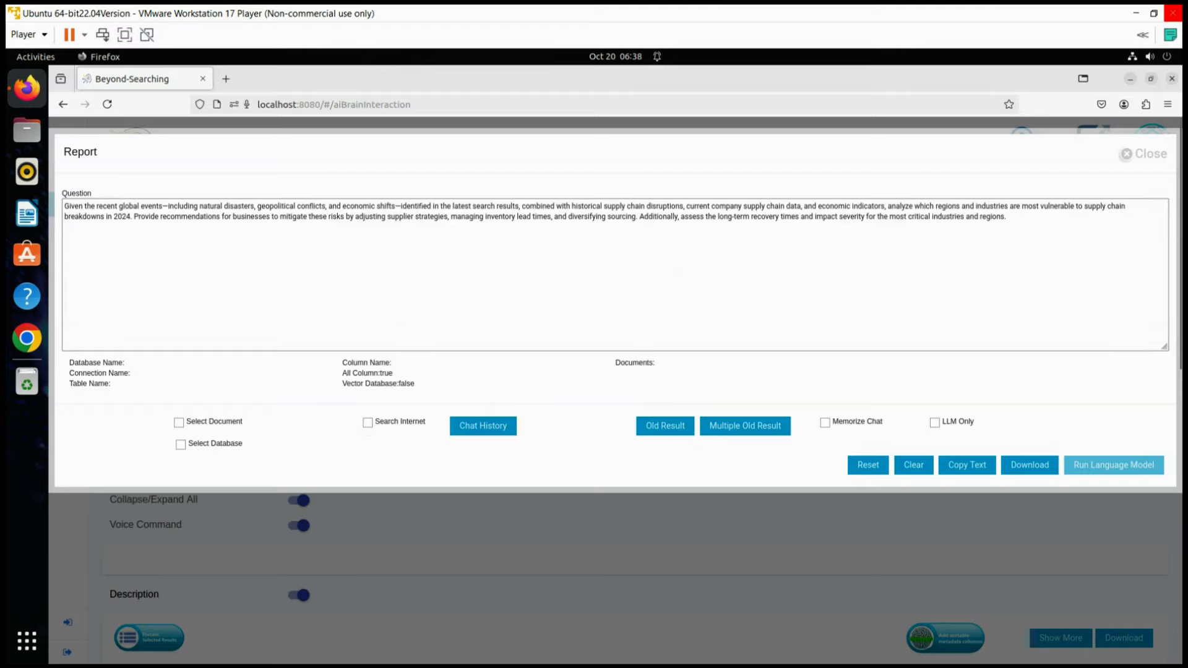
- Enable Search Internet with the 2024 supply-chain disruption question across 70 search services, and tick Select Document
left_click(368, 422)
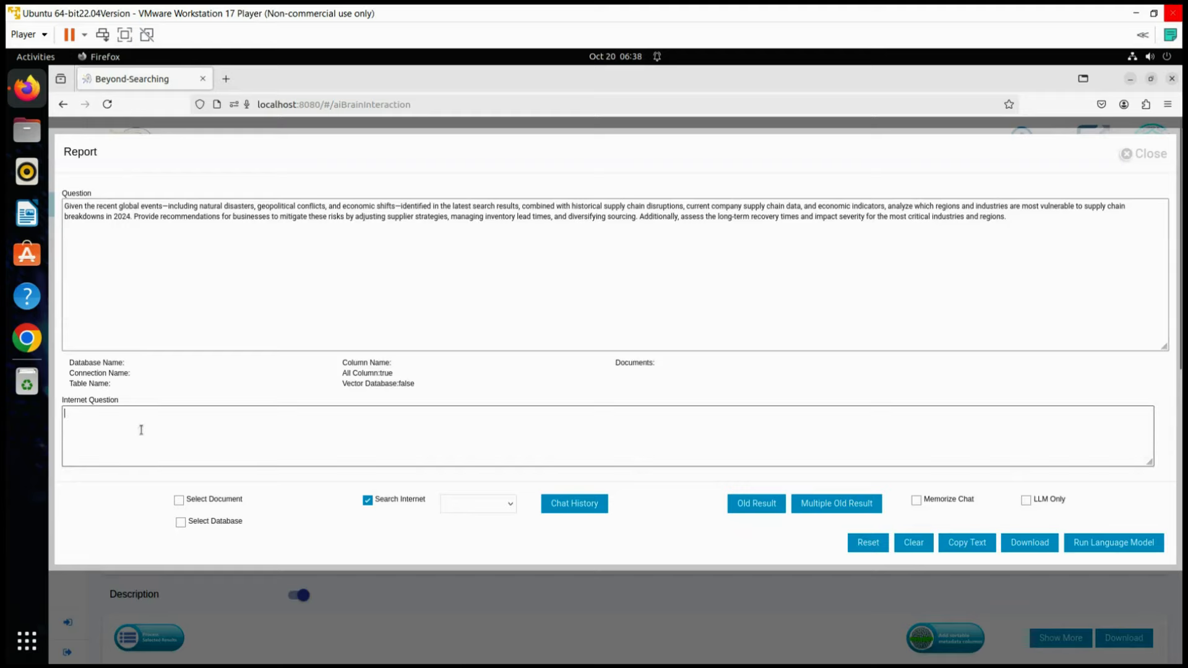
type("What recent global events and forecasts, including natural disasters, geopolitical conflicts, and economic shifts, are expected to disrupt supply chains in East Asia, Europe, and North America in 2024?")
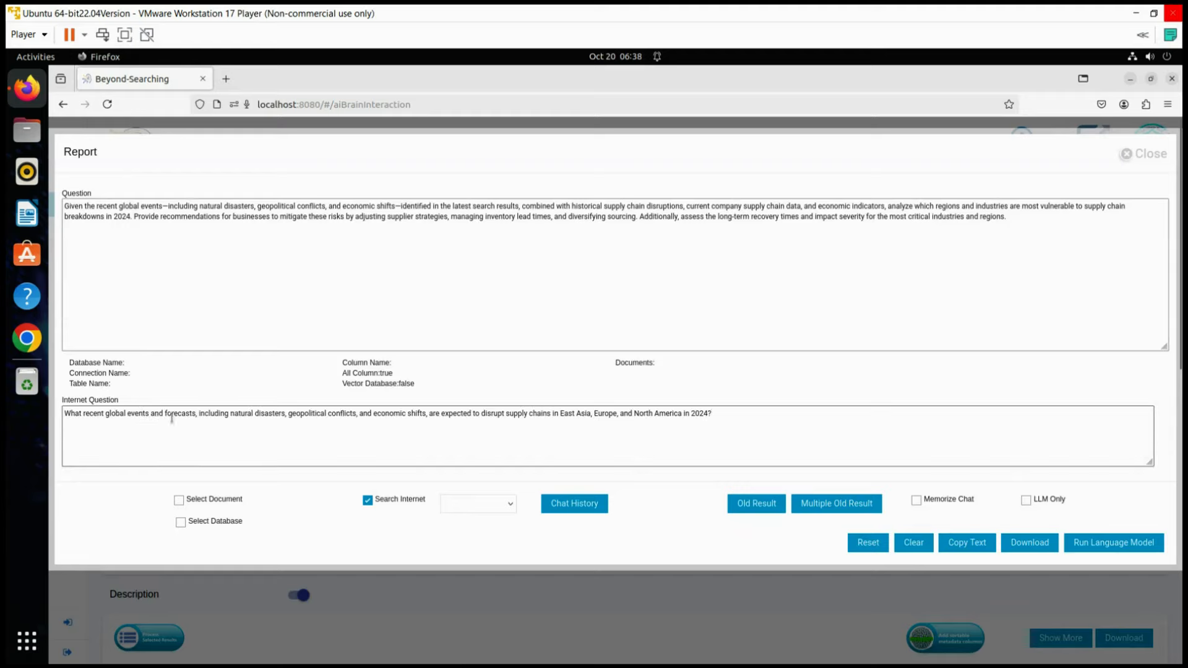
left_click(478, 504)
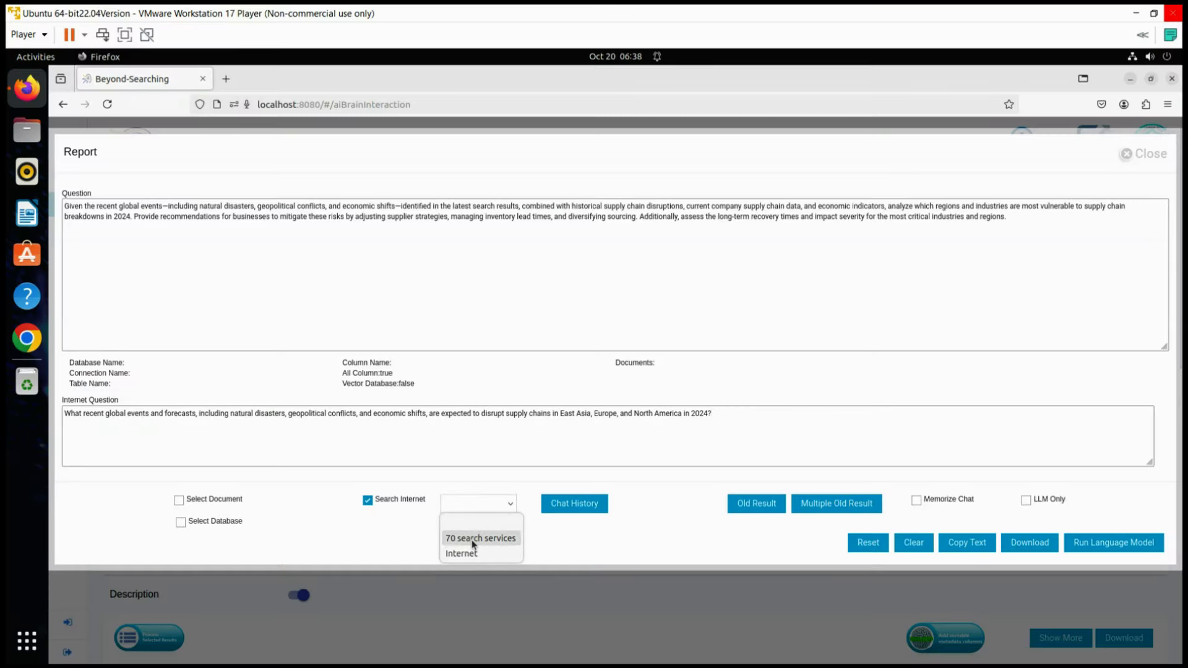
left_click(480, 538)
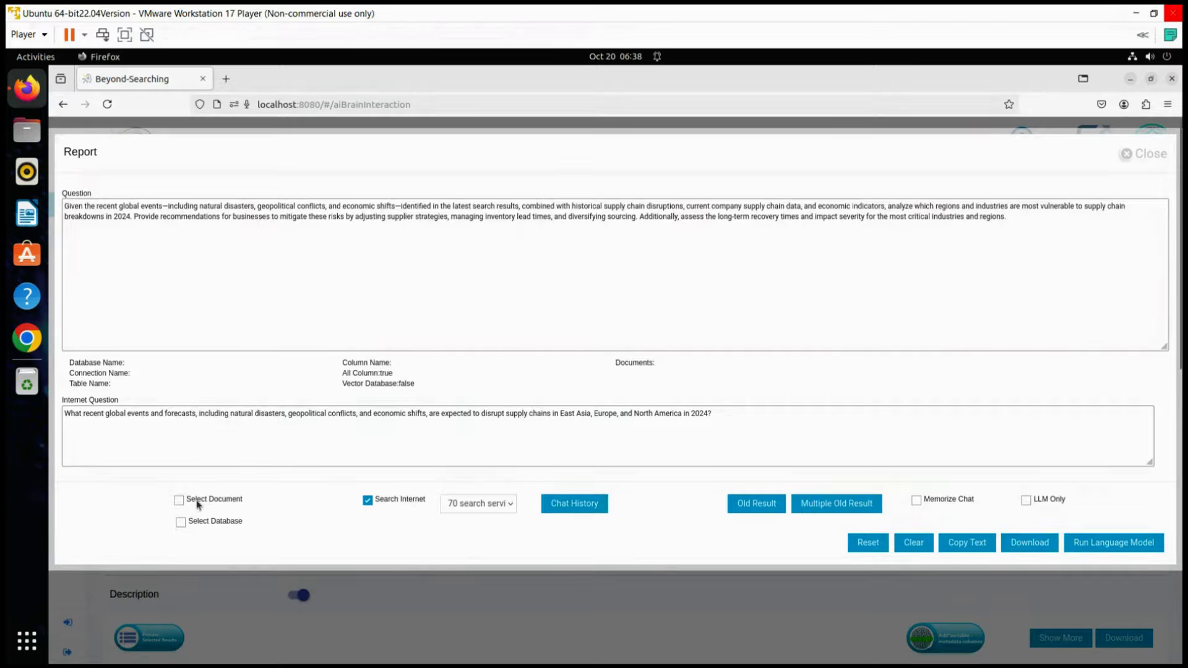
left_click(181, 499)
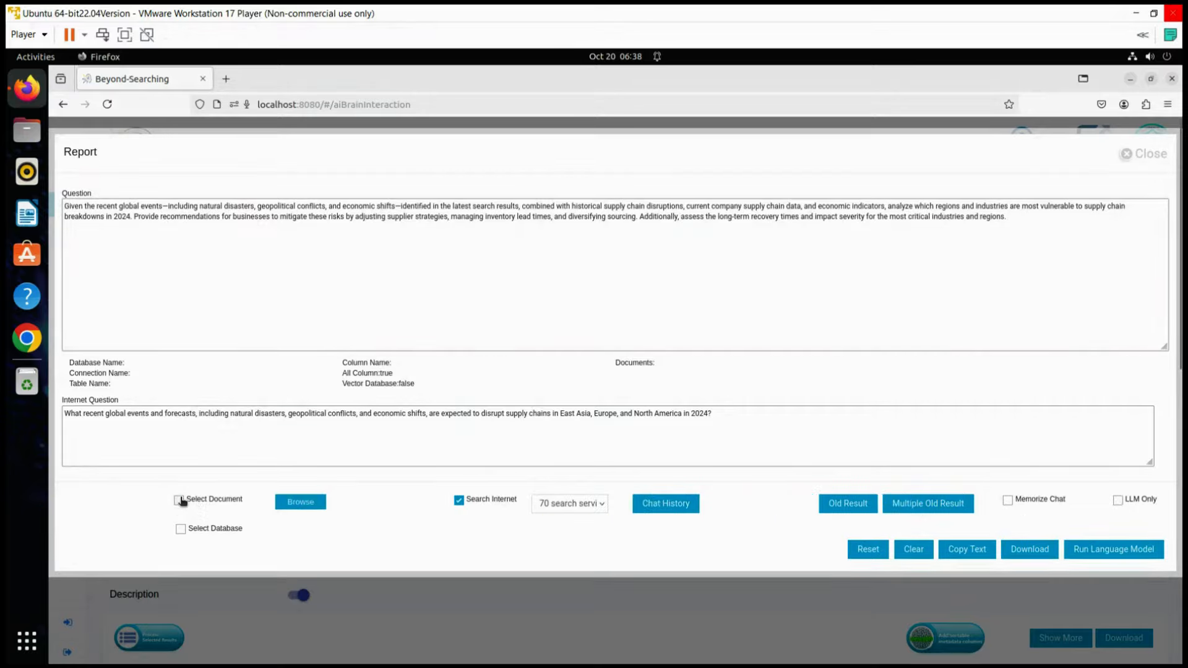
left_click(180, 498)
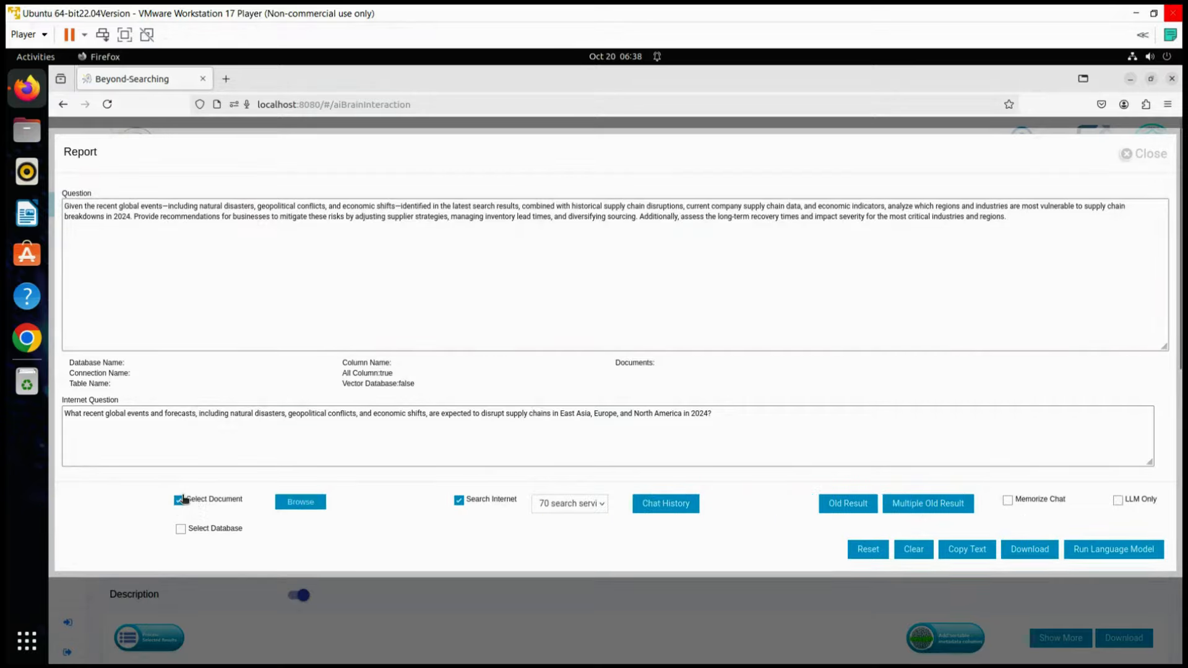
mouse_move(299, 501)
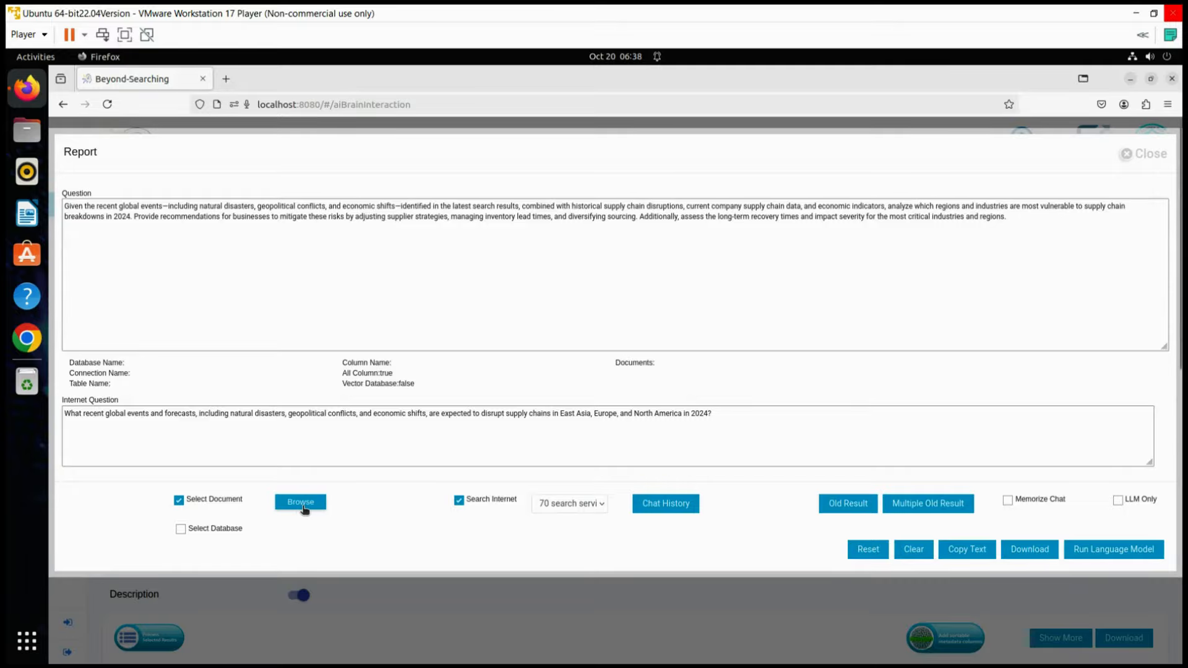
- Browse to Documents > economic supply chain disruptions data and upload the three CSV files
left_click(299, 501)
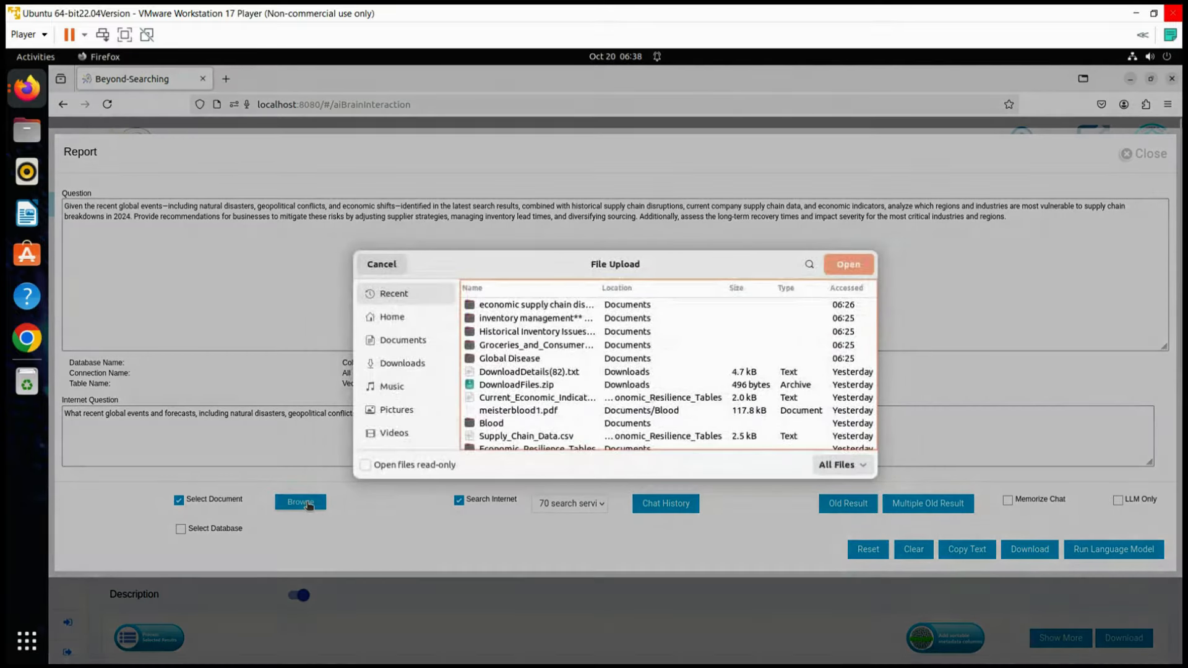
left_click(402, 339)
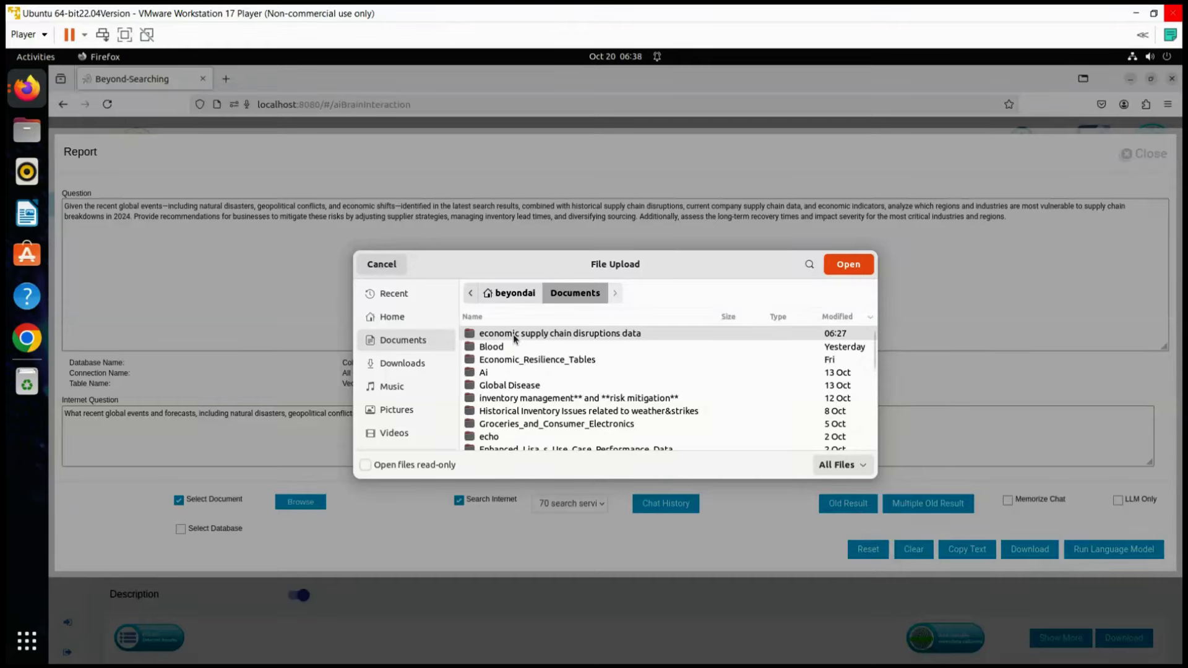
double_click(559, 333)
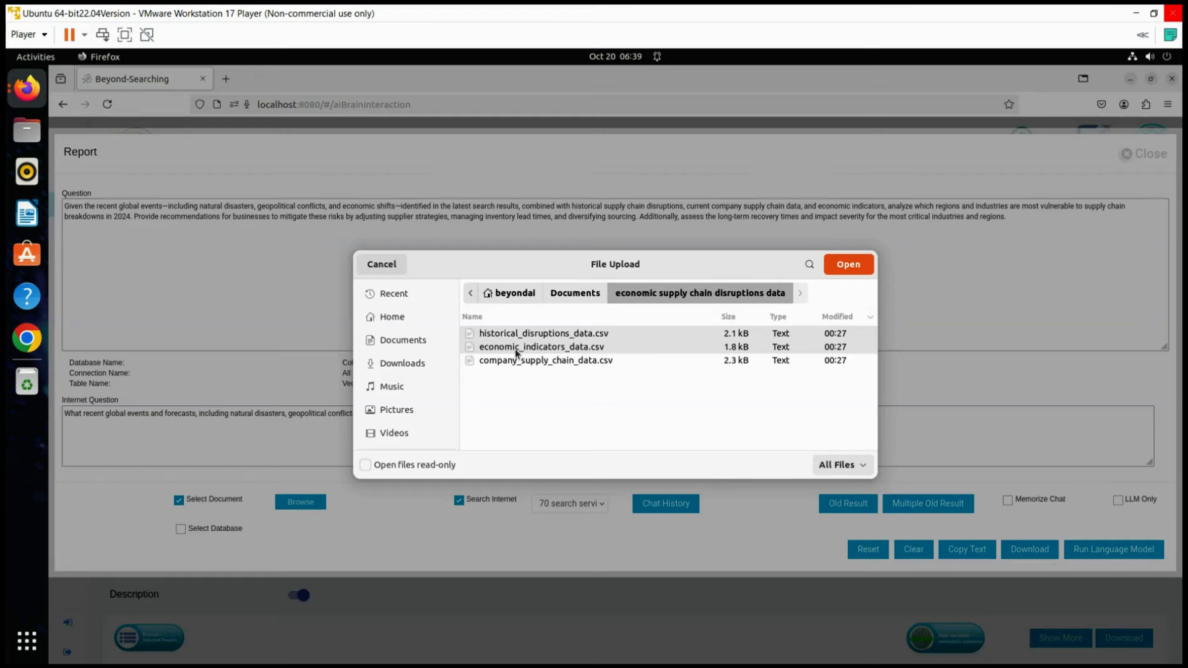
mouse_move(516, 362)
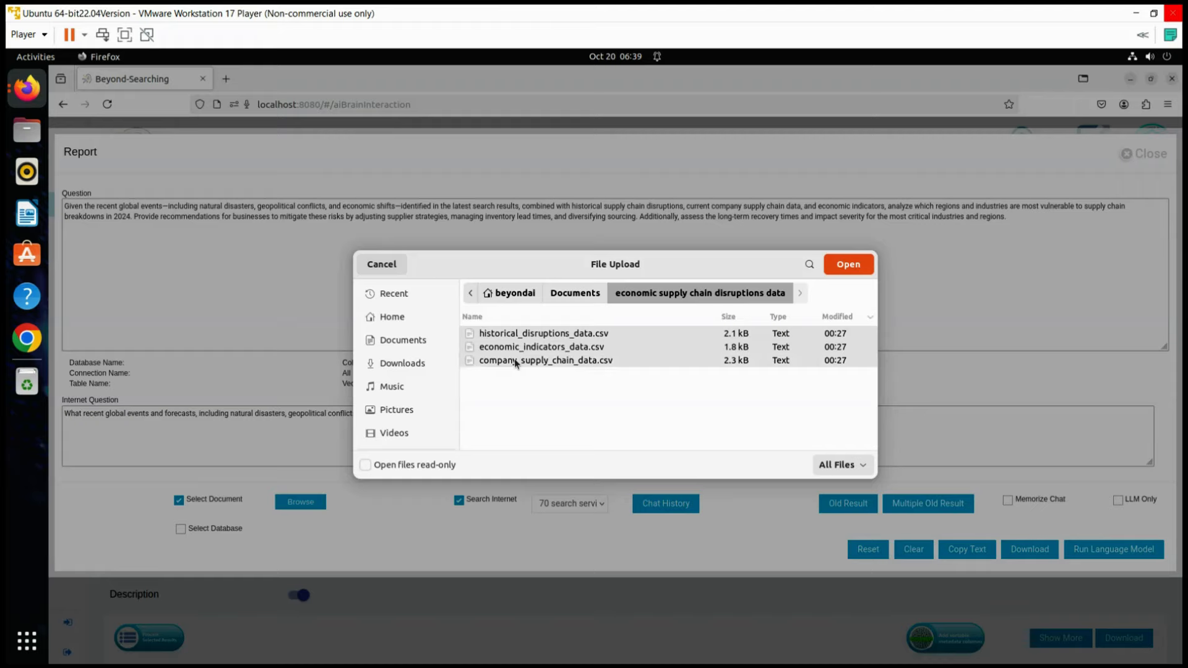
mouse_move(704, 339)
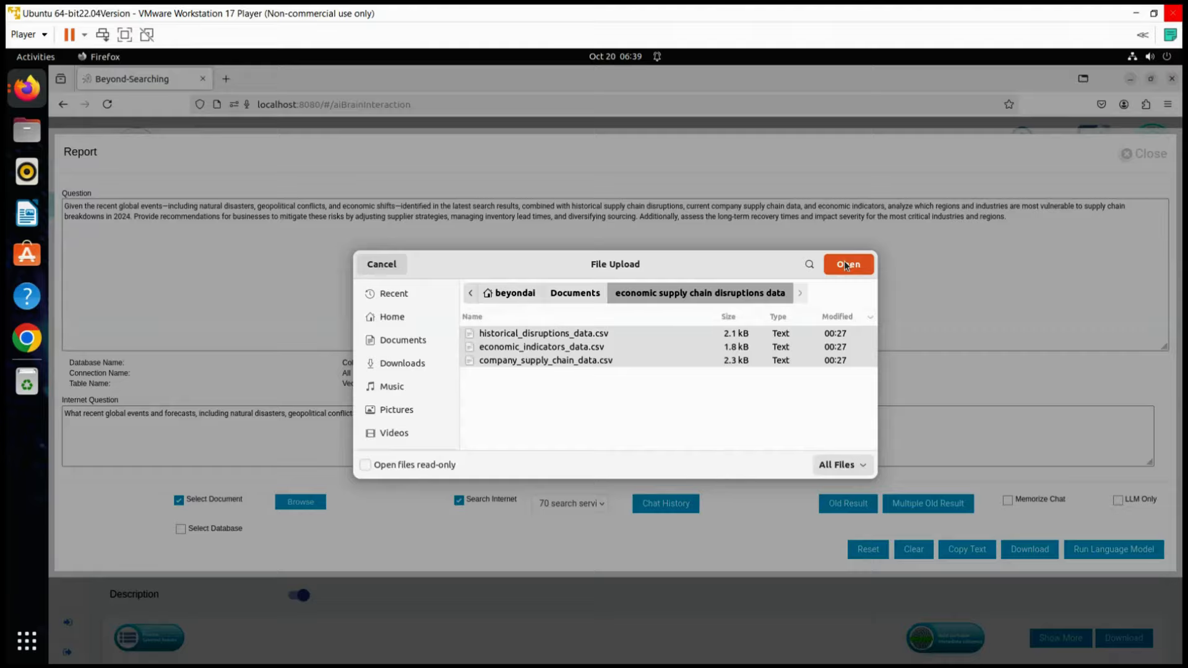
left_click(846, 263)
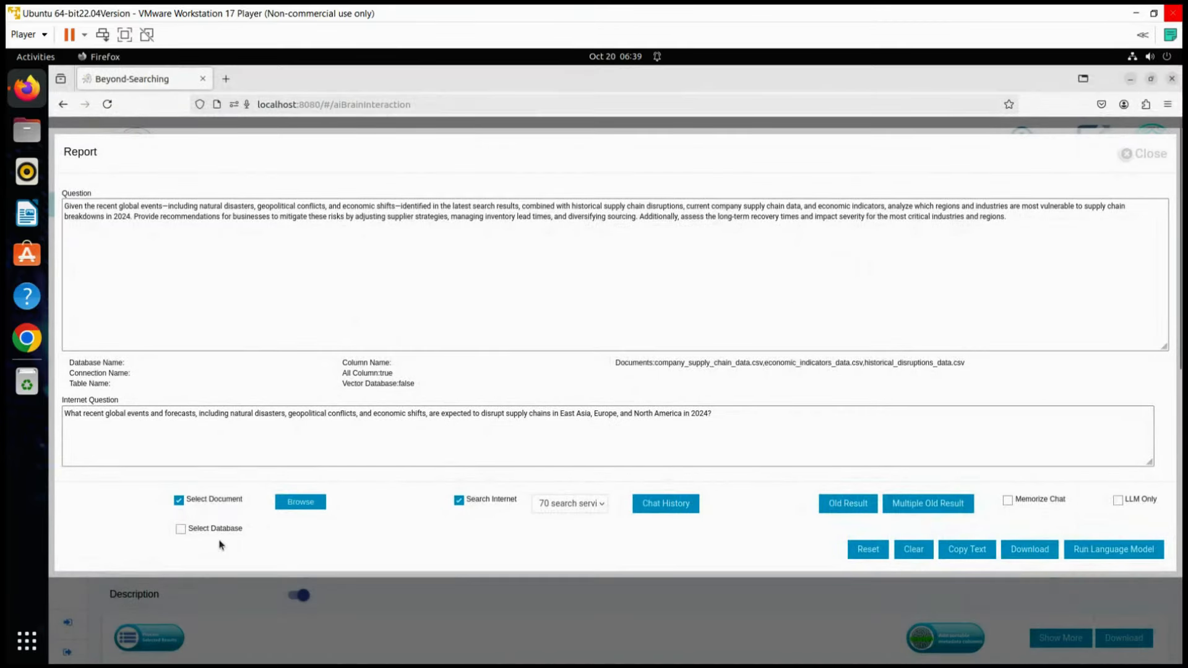
left_click(300, 501)
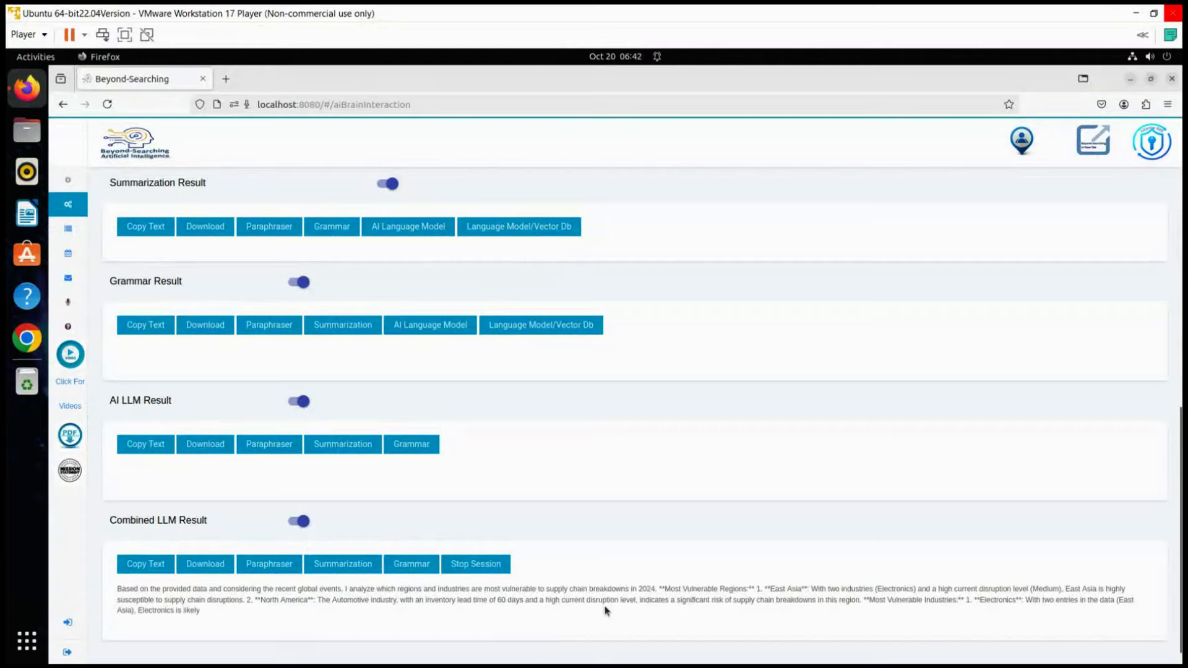
- Review the combined answer, then Refresh to clear results and return to the empty search form
scroll("down", 3)
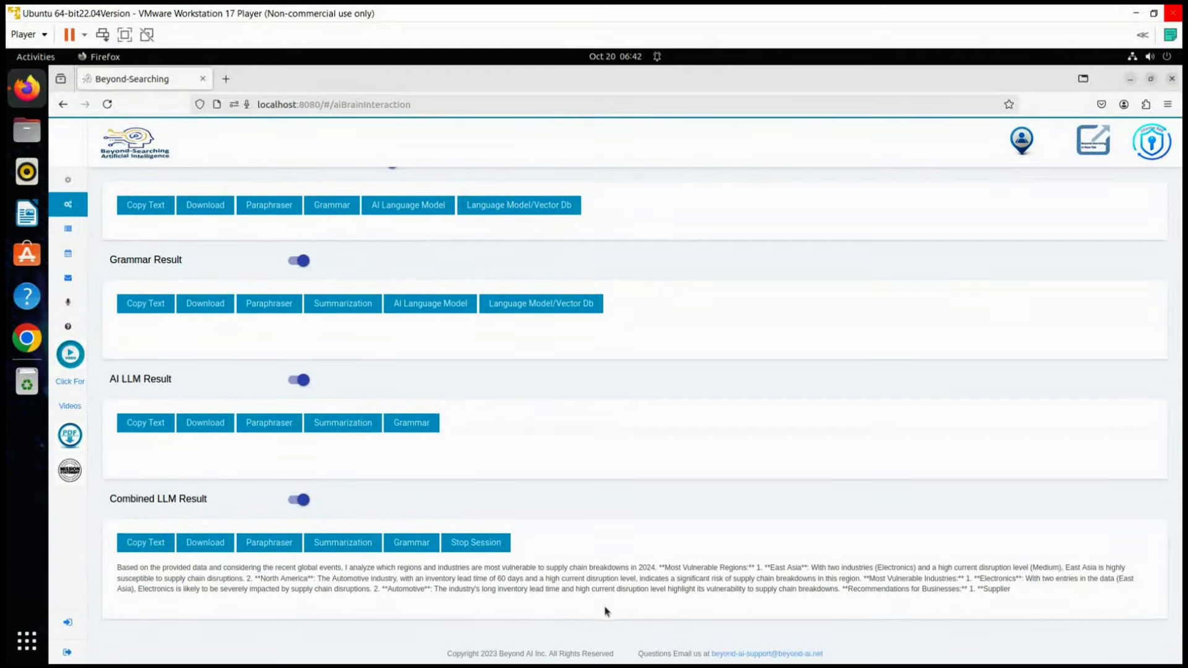
scroll("down", 3)
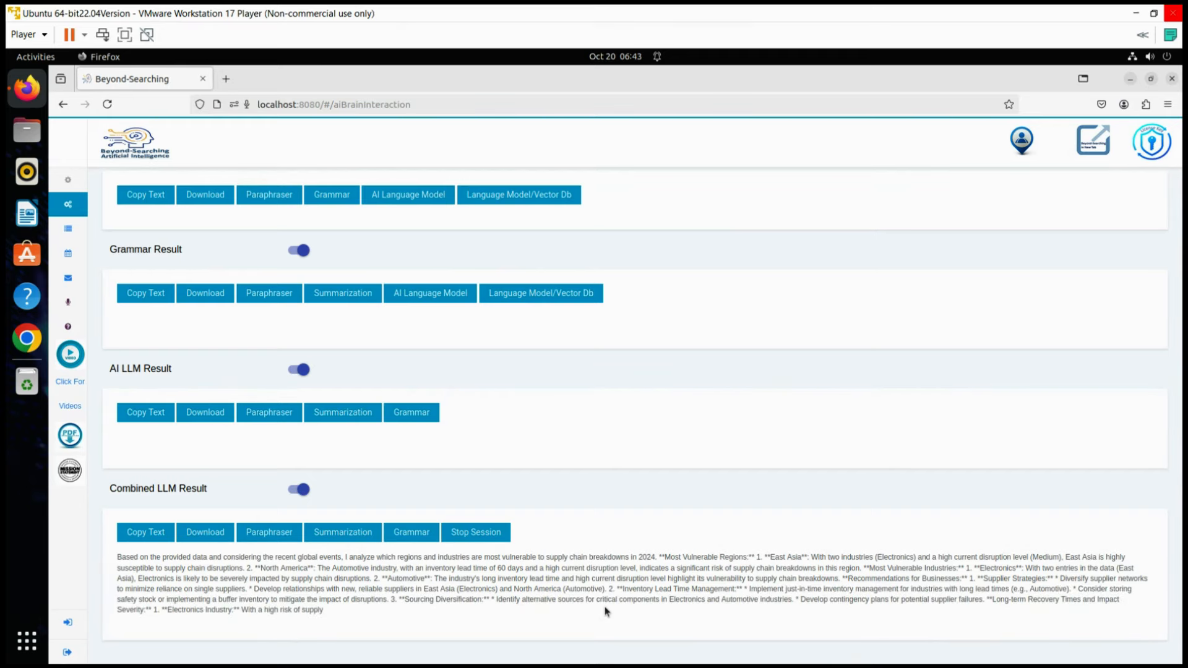
scroll("down", 3)
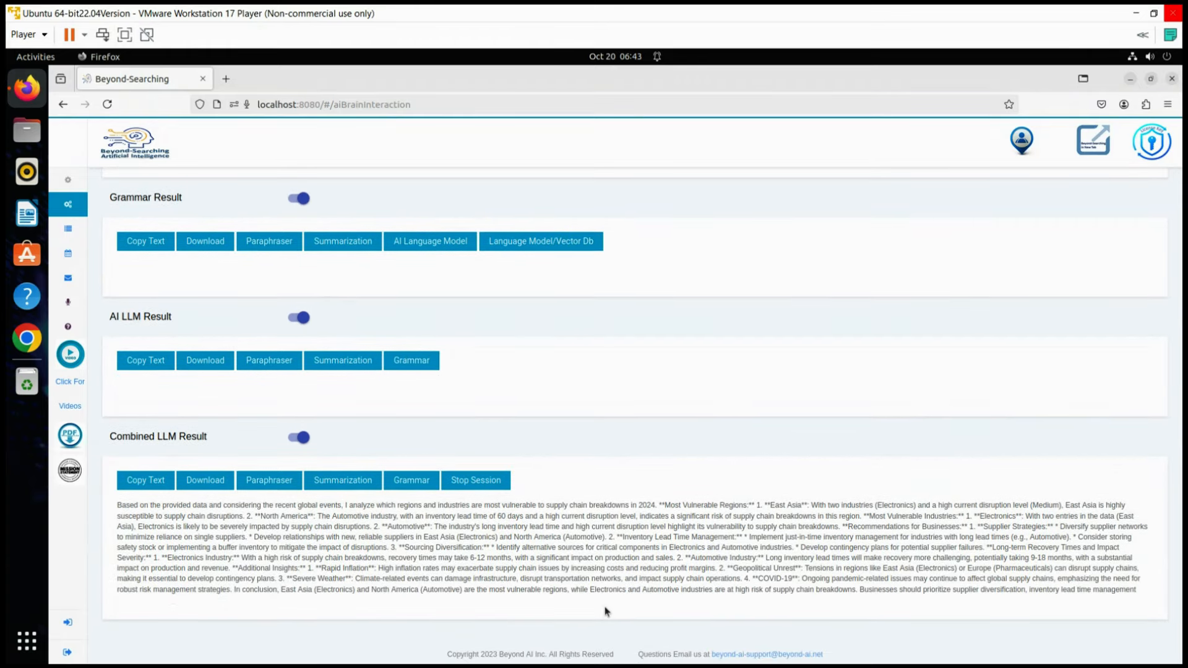
left_click(205, 480)
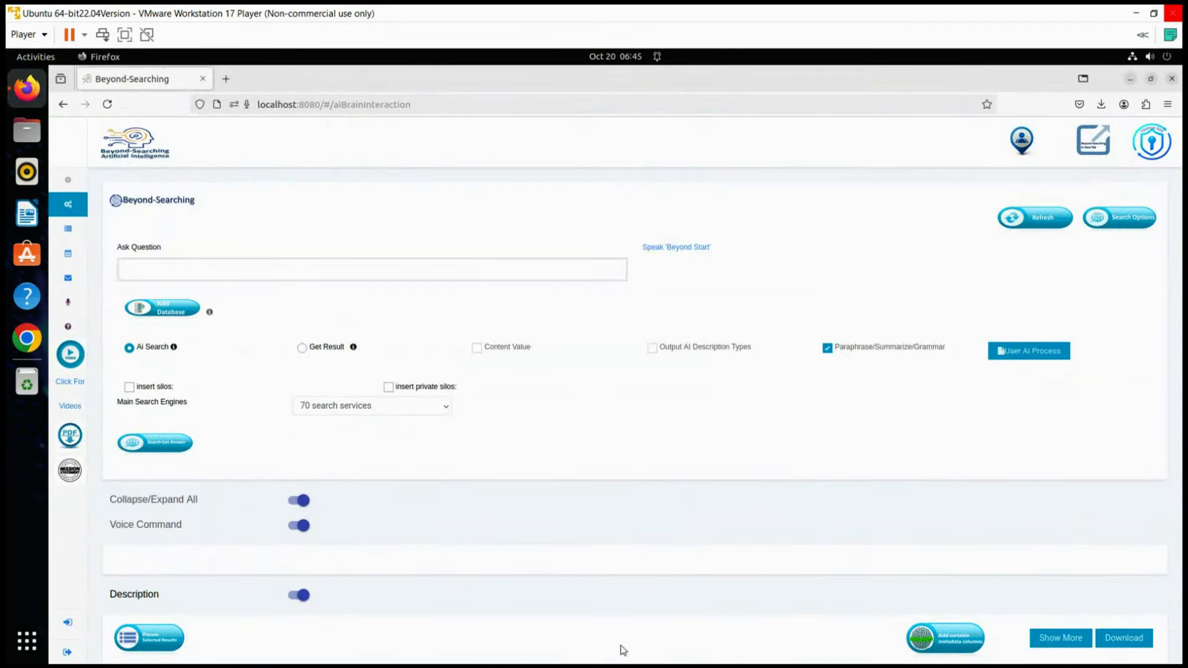
- Search the 2024 supply-chain disruption question without paraphrasing and add all metadata columns to the results
type("geopolitical conflicts, and economic shifts, are expected to disrupt supply chains in East Asia, Europe, and North America in 2024?")
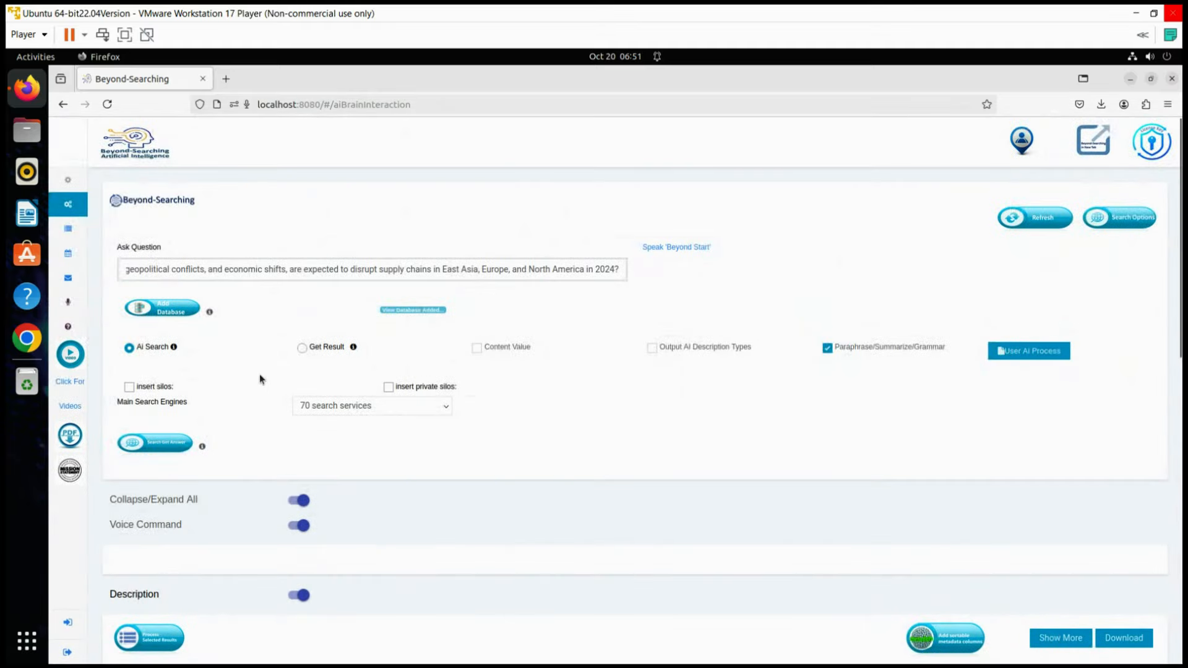
left_click(826, 347)
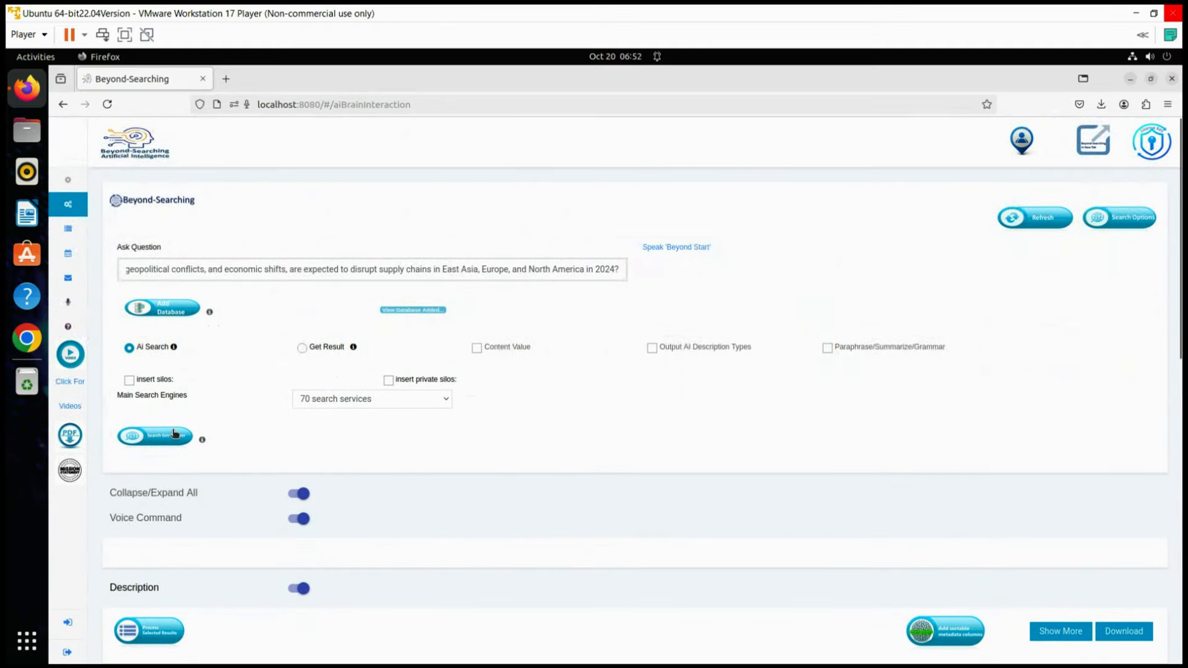
left_click(155, 436)
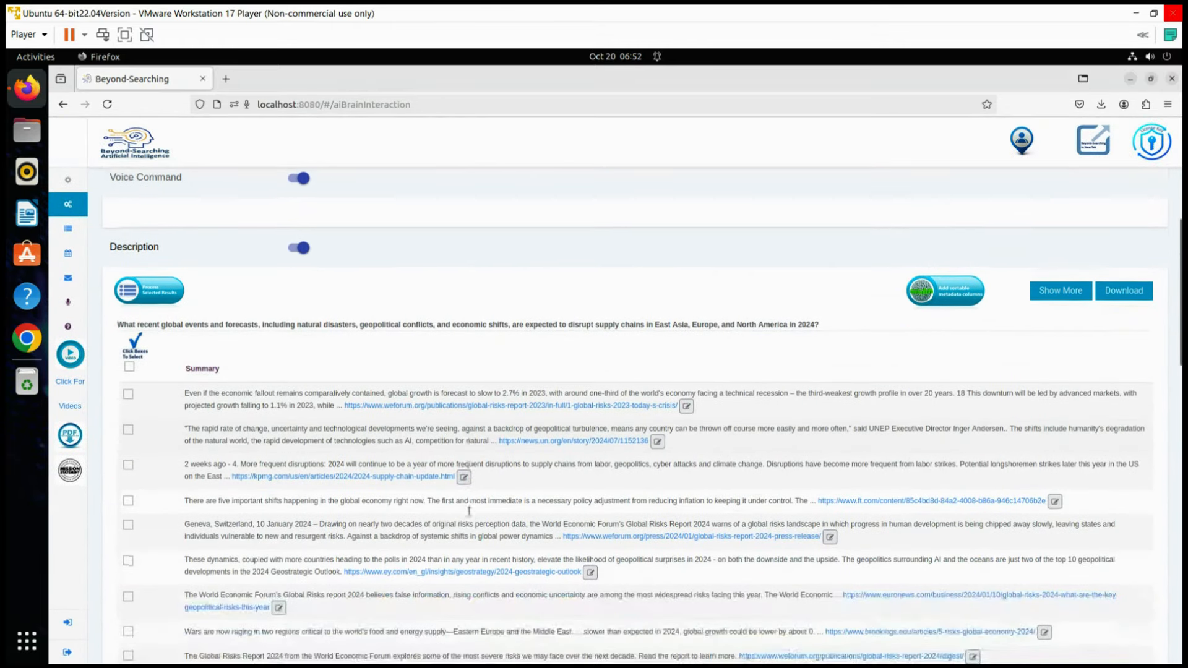
left_click(944, 290)
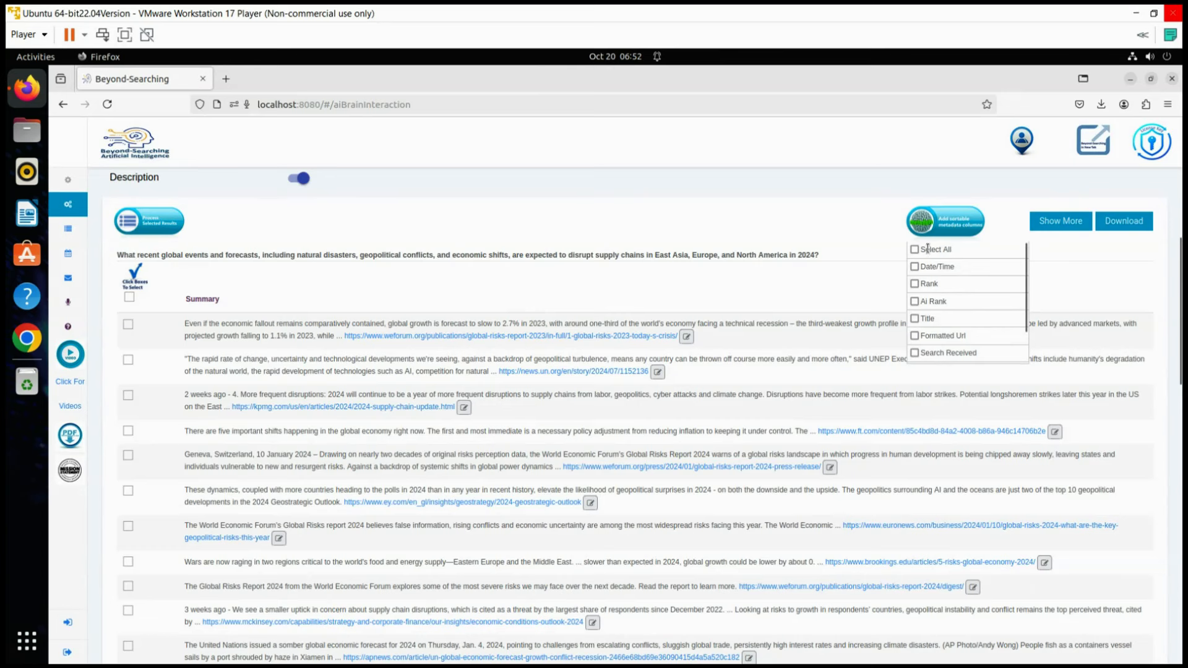
left_click(914, 248)
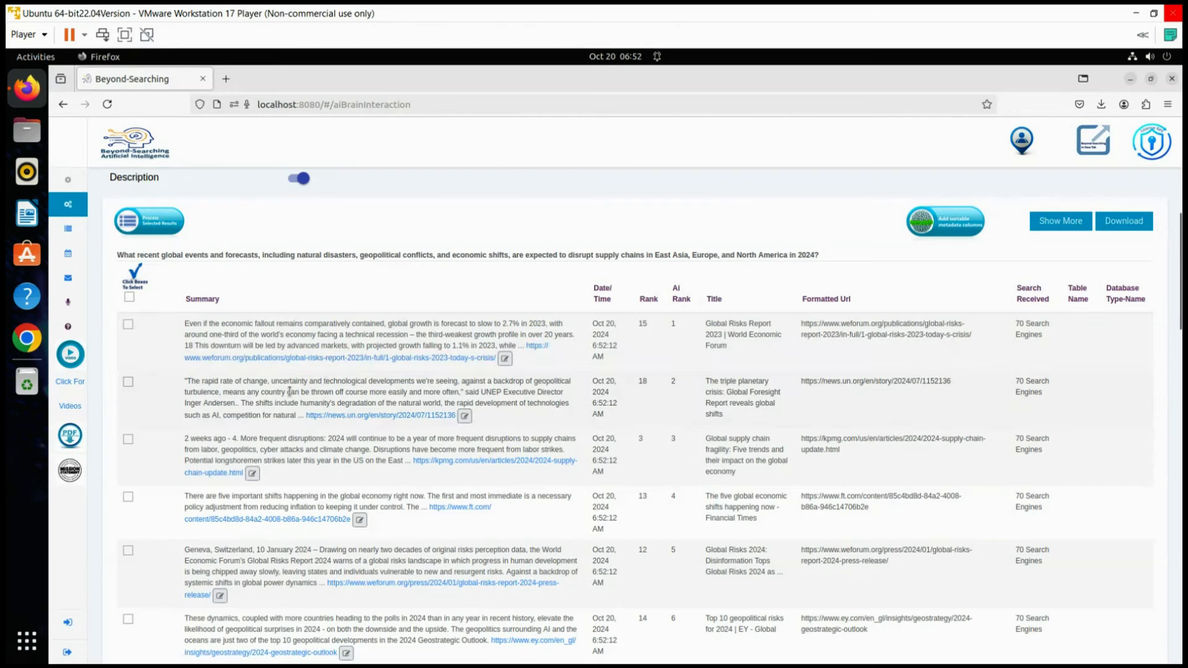
- Tick the UN news and EY geopolitical risks result rows for further processing
scroll("down", 3)
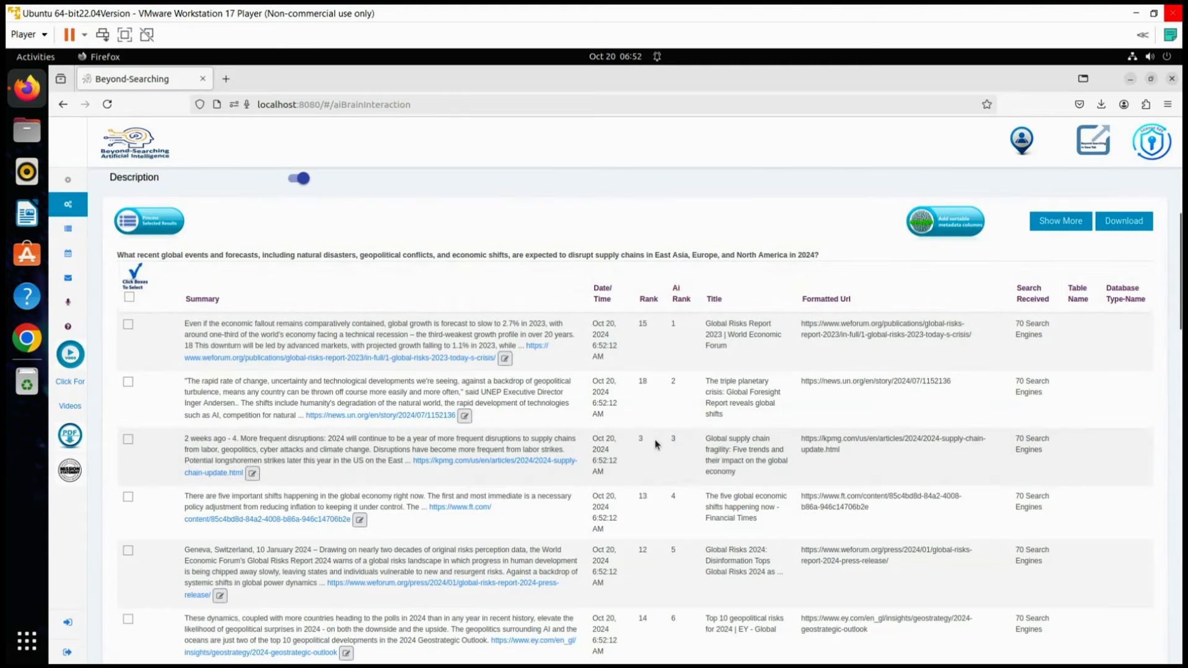
mouse_move(753, 562)
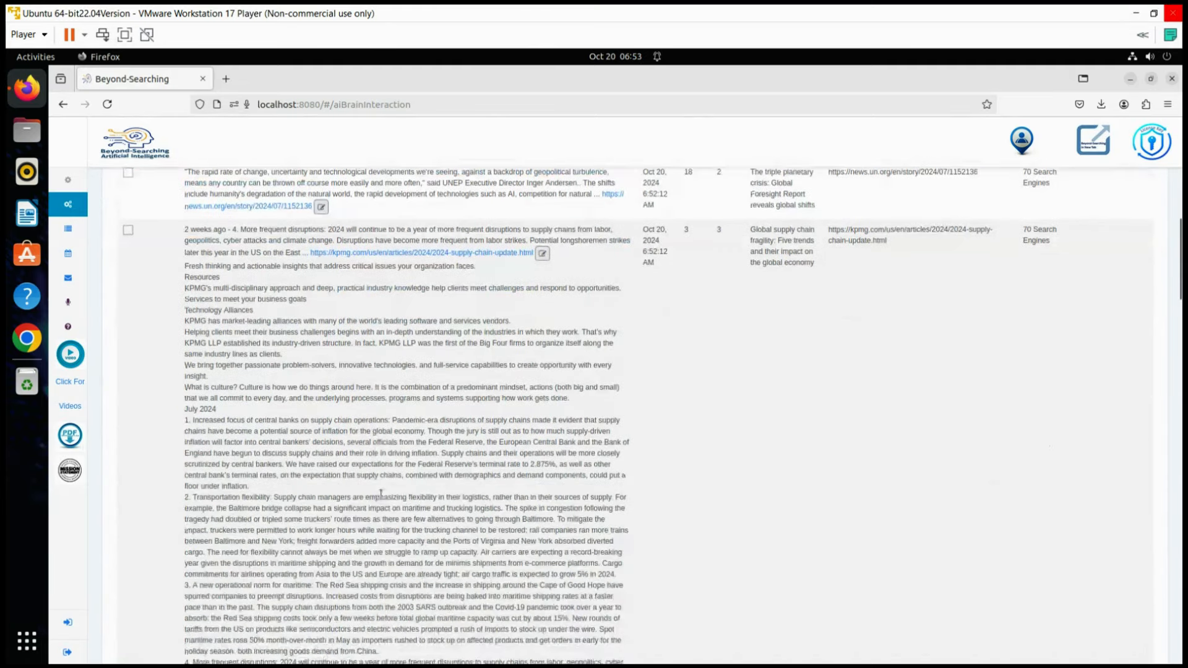
scroll("up", 3)
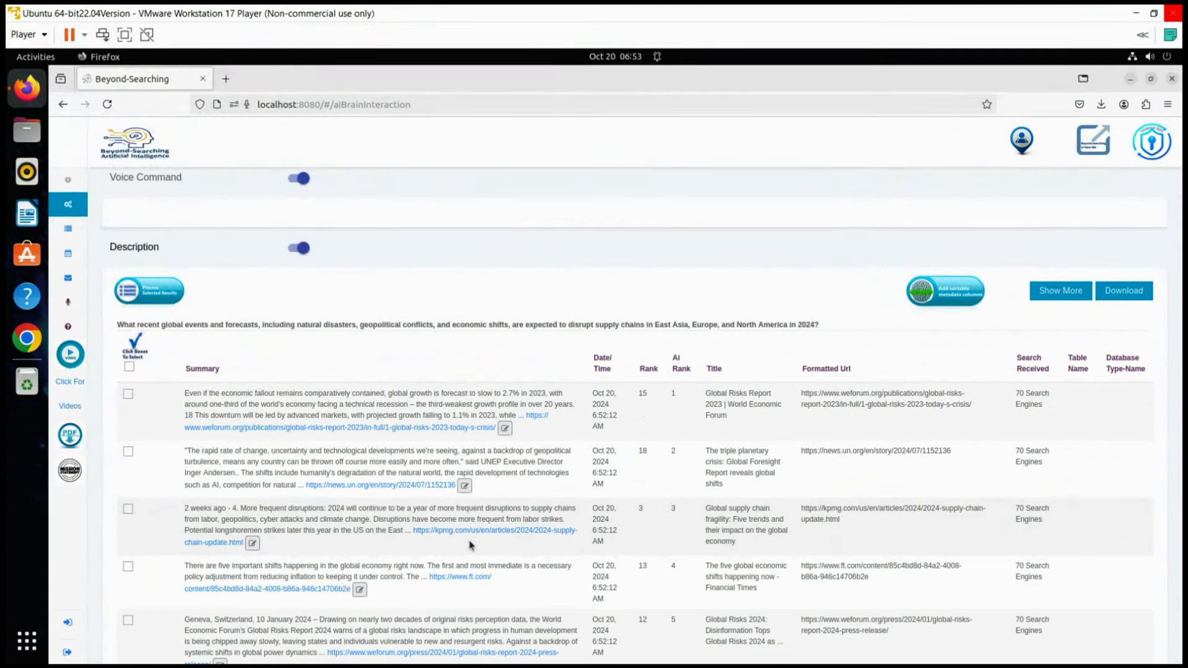
left_click(128, 451)
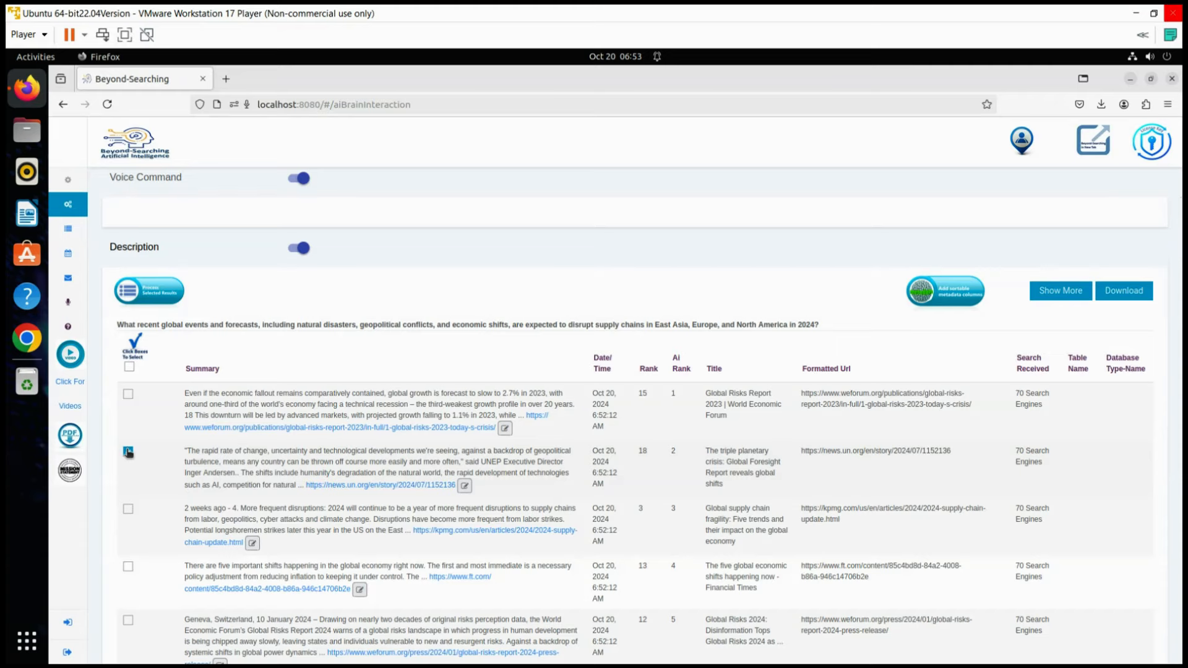
scroll("down", 3)
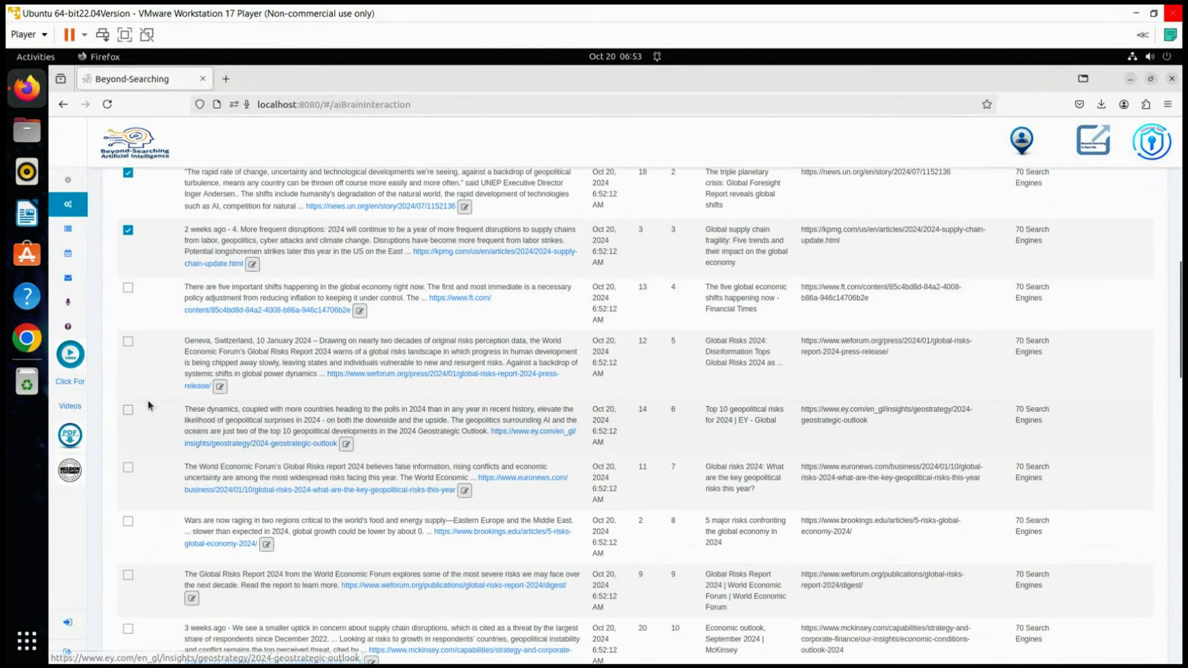
left_click(128, 410)
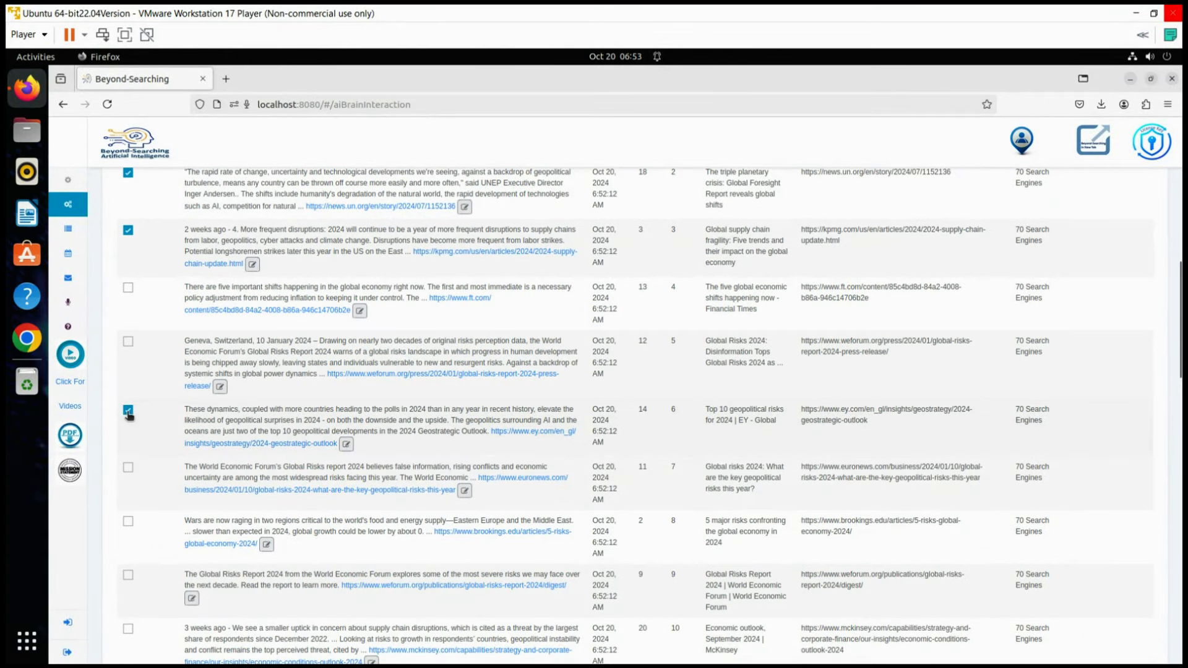
scroll("down", 3)
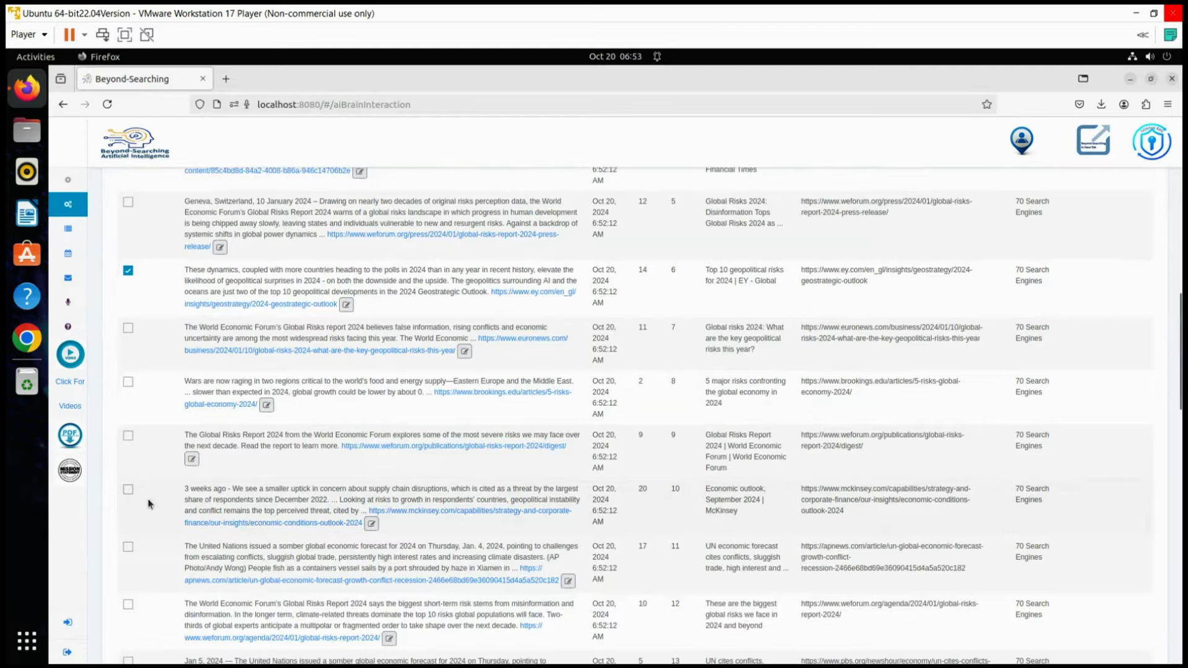
scroll("up", 3)
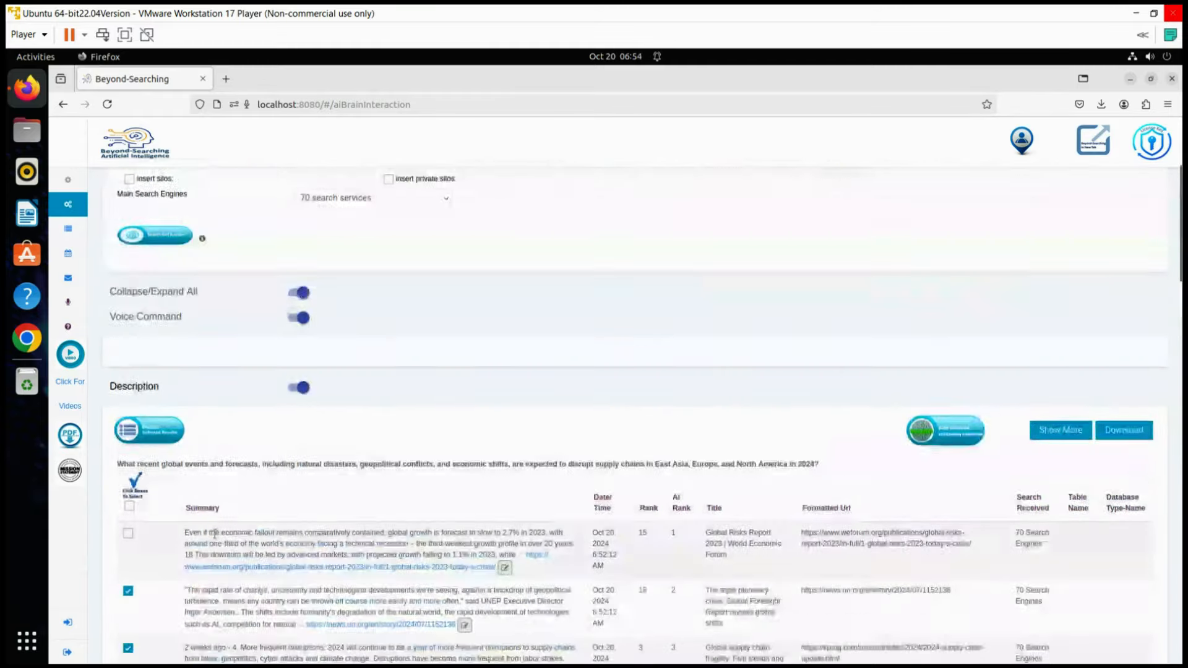
- Preview the selected results and send their content to AI processing as the report question
left_click(148, 429)
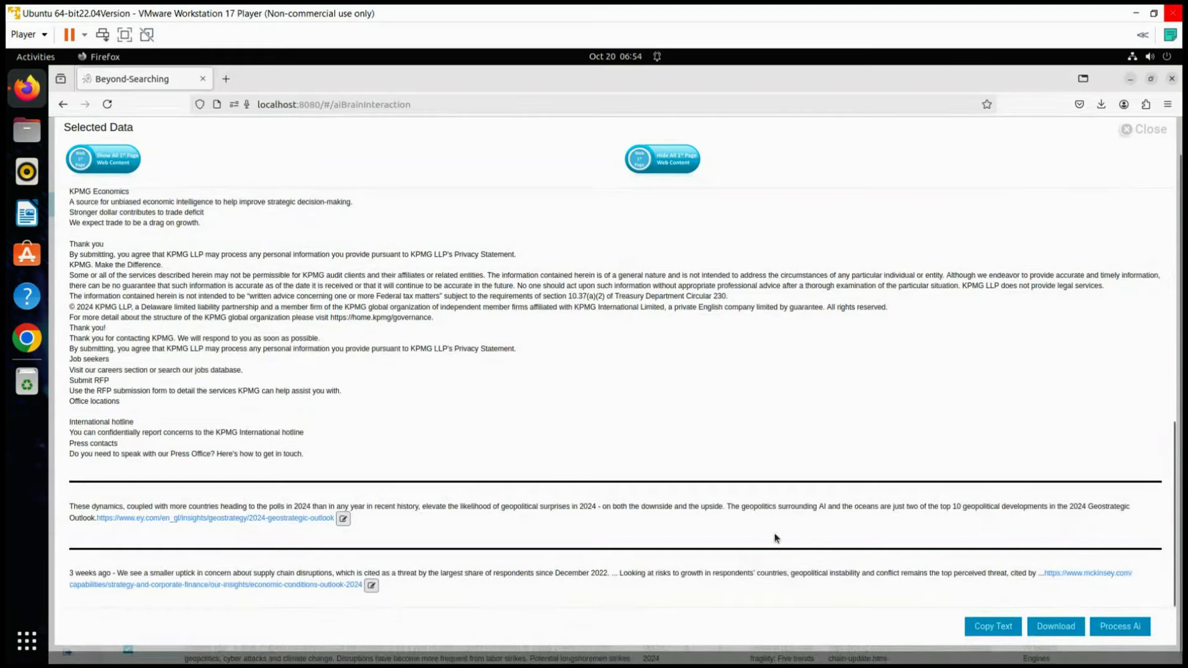
left_click(1119, 626)
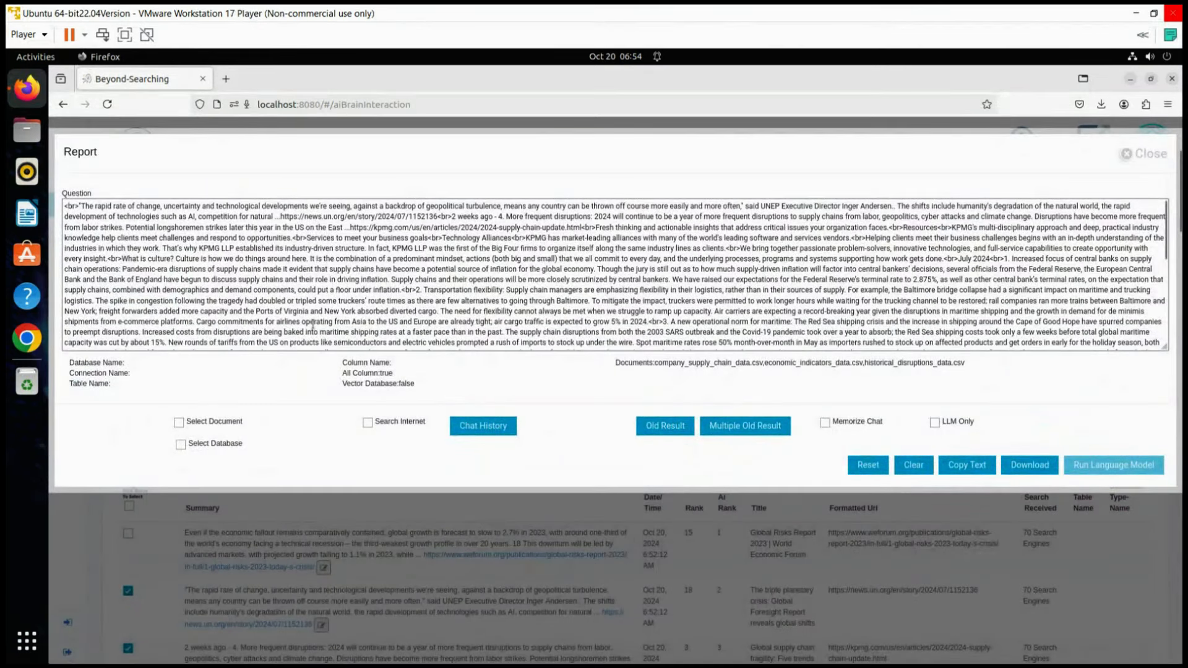
- Enable Search Internet with the supply-chain question, include the CSV documents, and close the report dialog
left_click(368, 422)
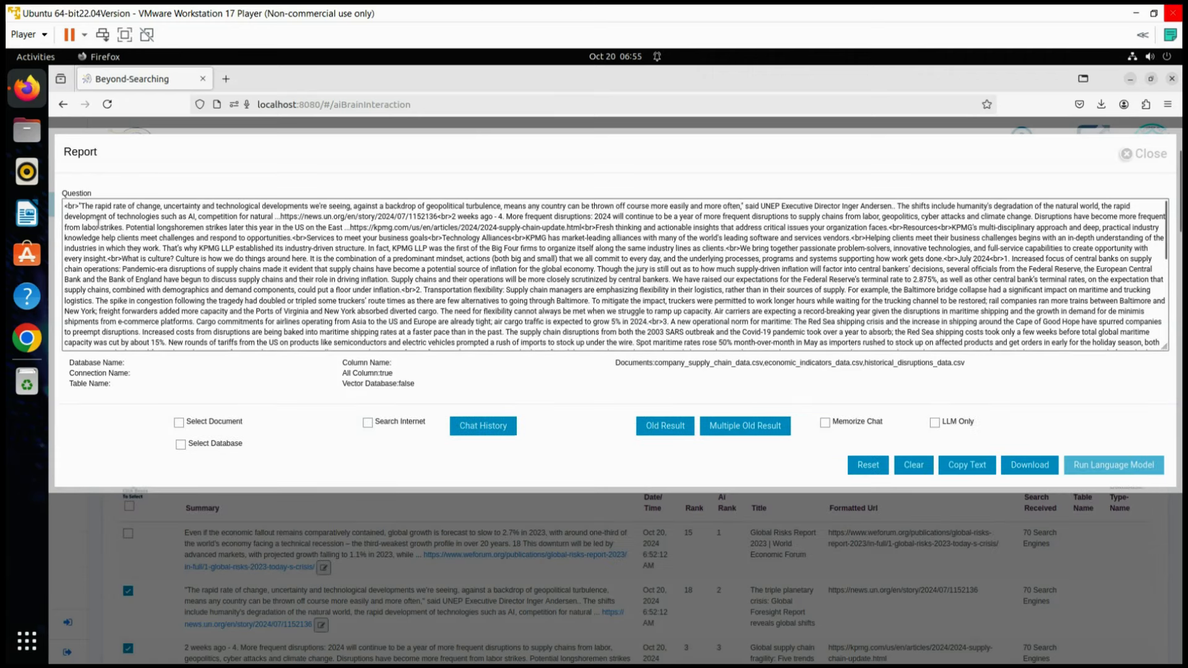
left_click(367, 421)
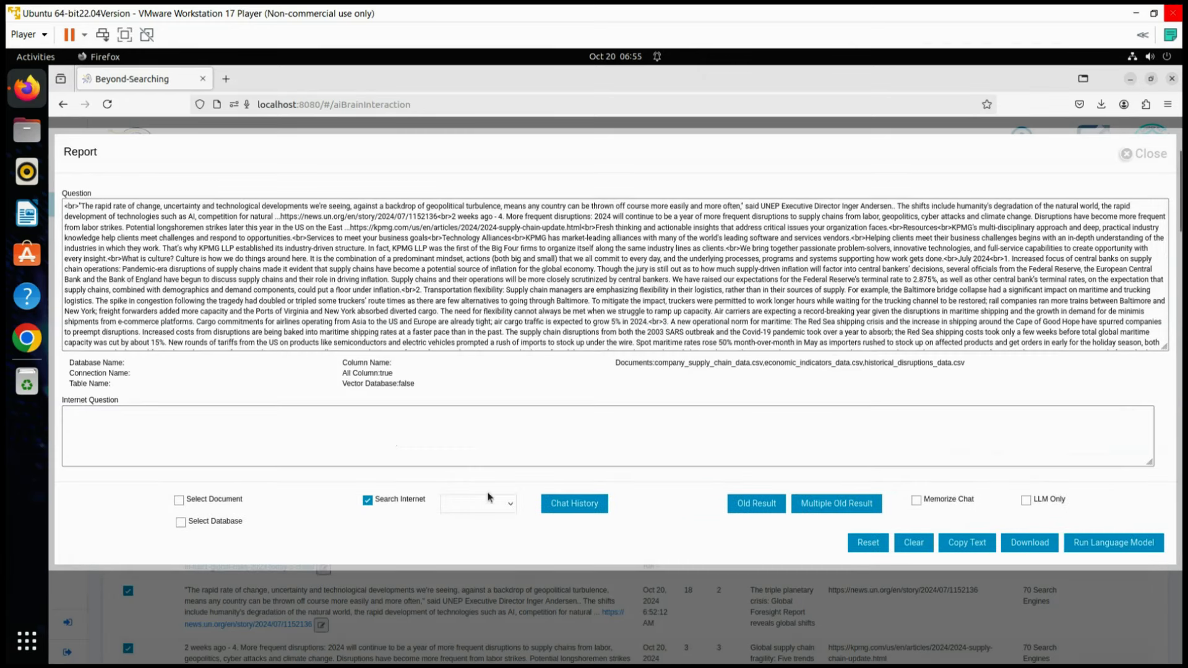
type("What recent global events and forecasts, including natural disasters, geopolitical conflicts, and economic shifts, are expected to disrupt supply chains in East Asia, Europe, and North America in 2024?")
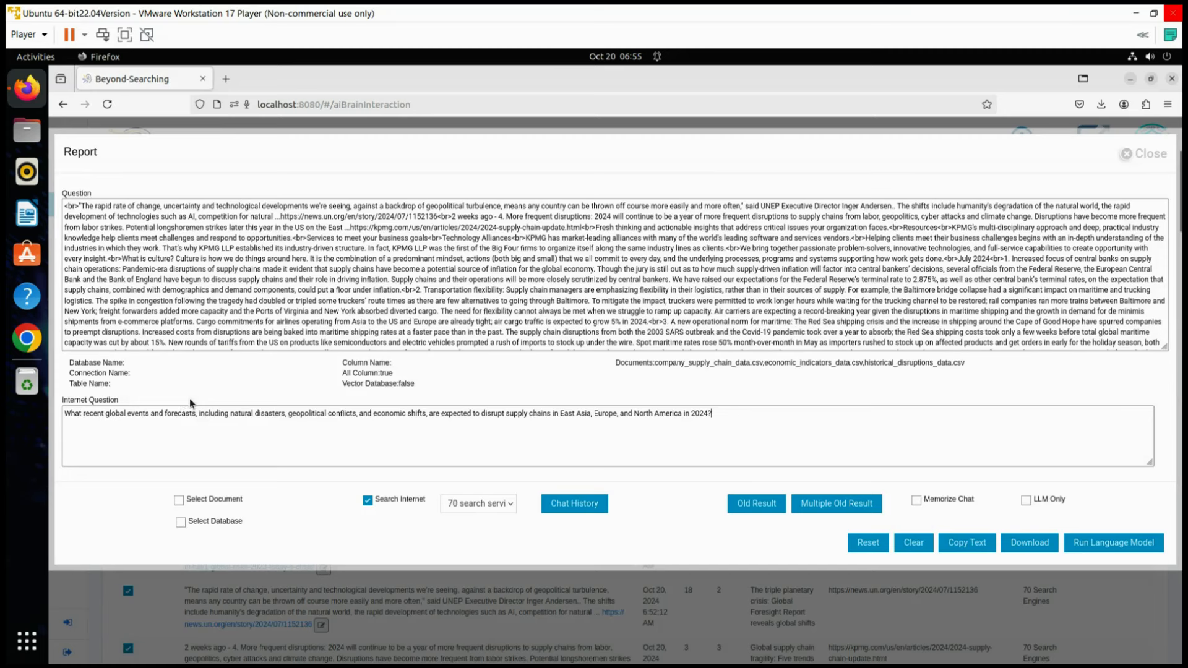
left_click(179, 498)
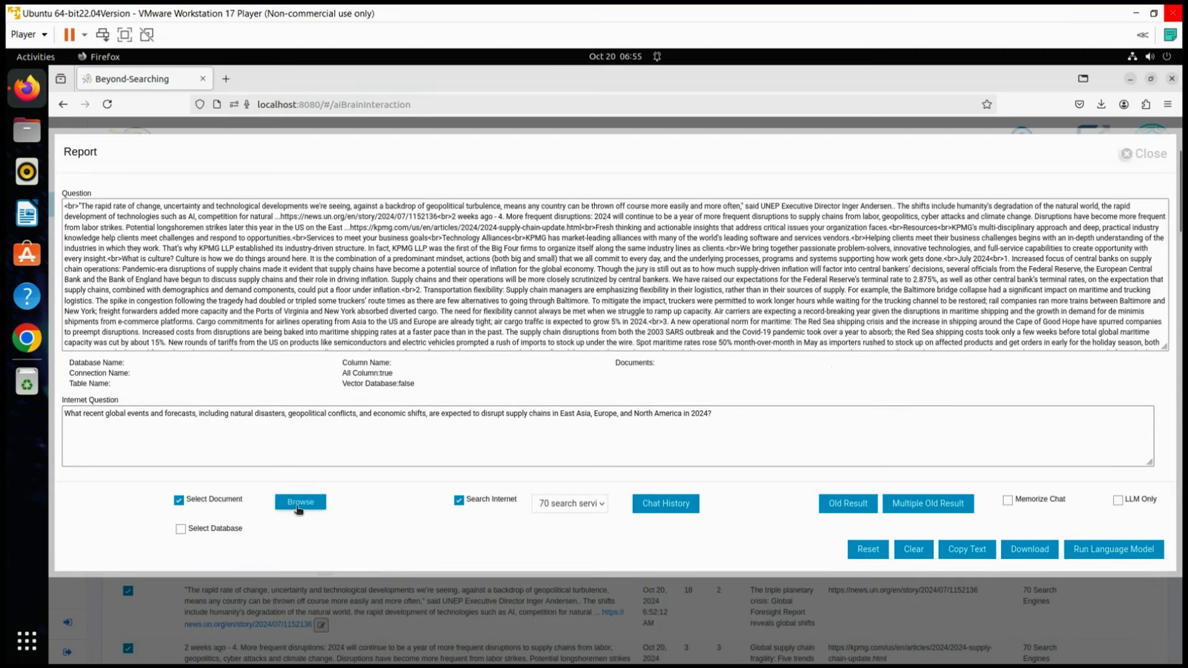
left_click(299, 501)
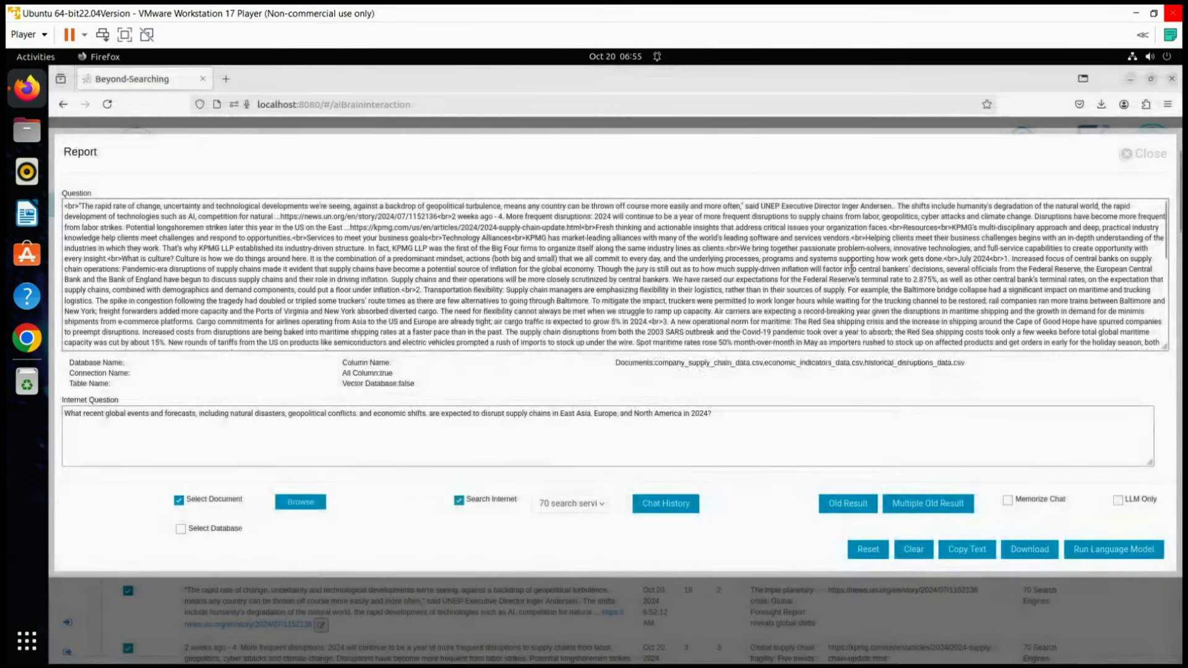
left_click(1148, 153)
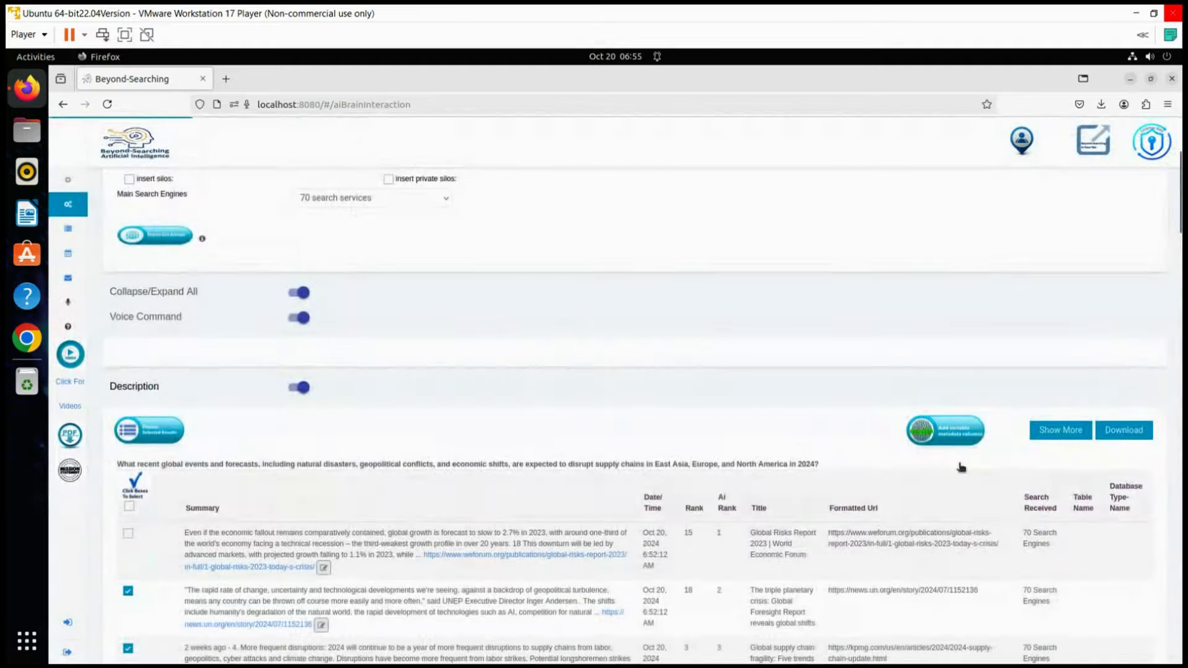